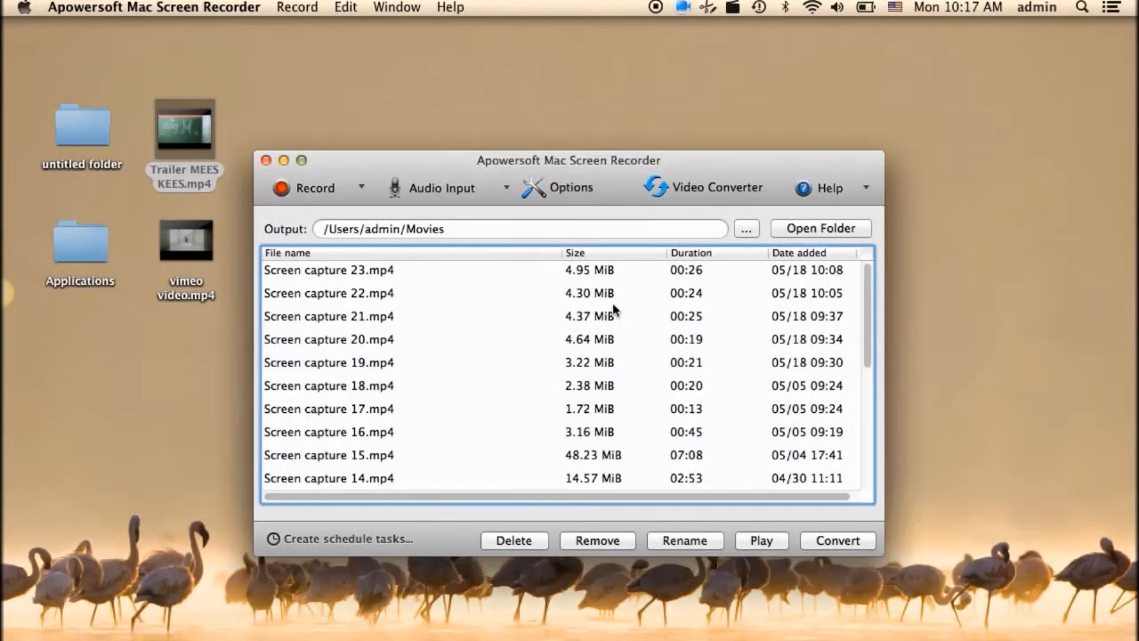
Open the General preferences showing auto-naming, countdown, beep, boundary and cursor recording enabled.
left_click(570, 187)
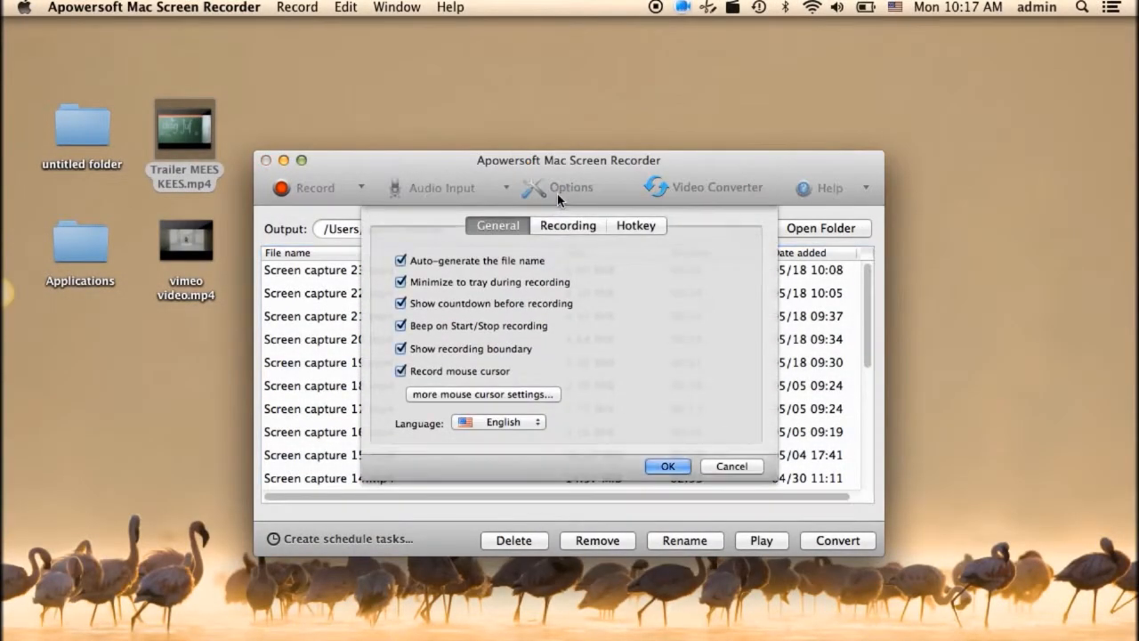
mouse_move(438, 294)
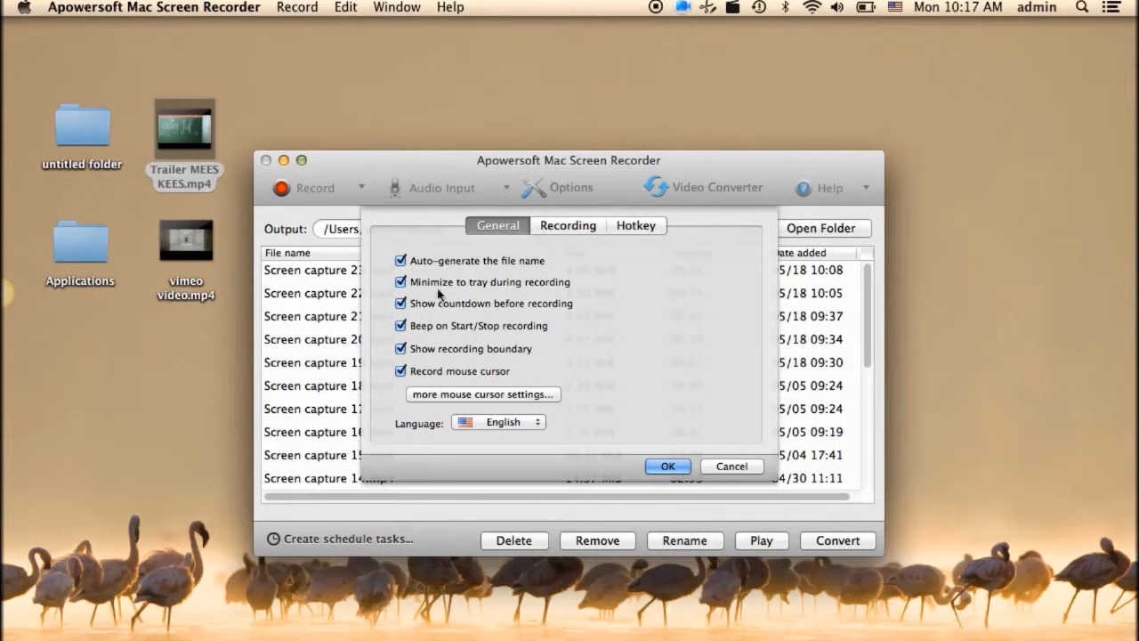
mouse_move(442, 396)
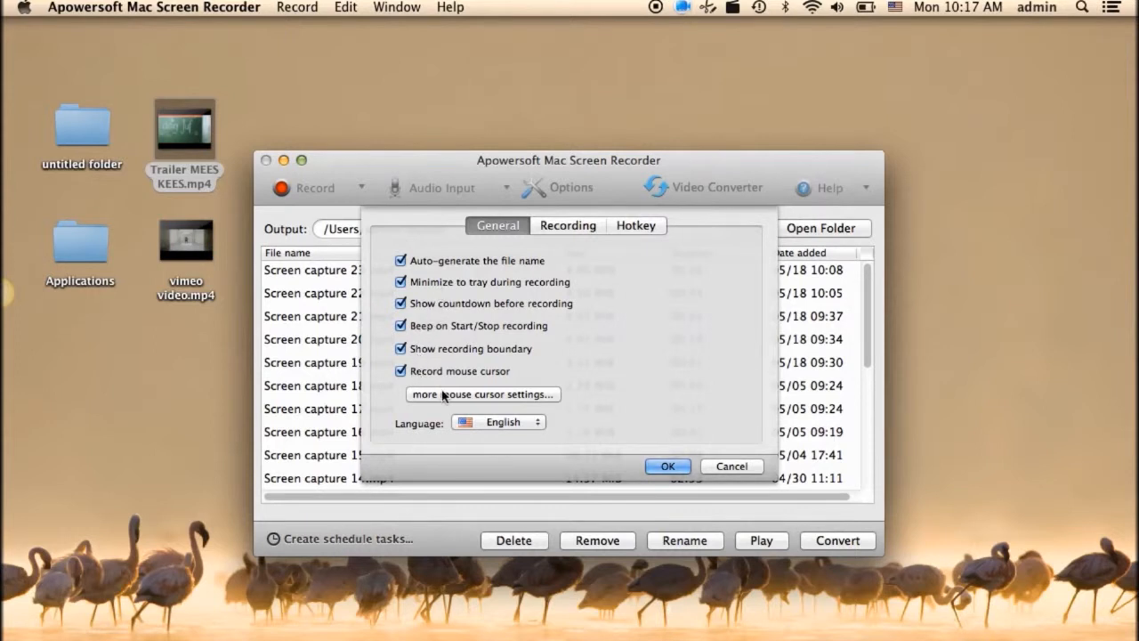
Make left-click animations red and right-click animations blue in the mouse cursor settings.
left_click(483, 394)
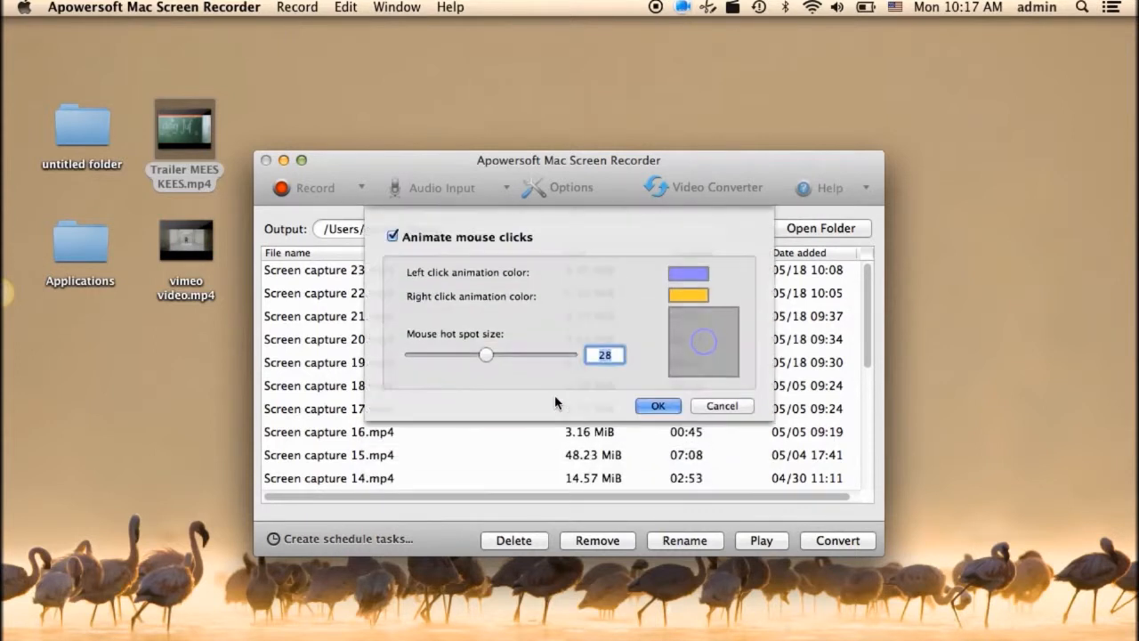
left_click(688, 272)
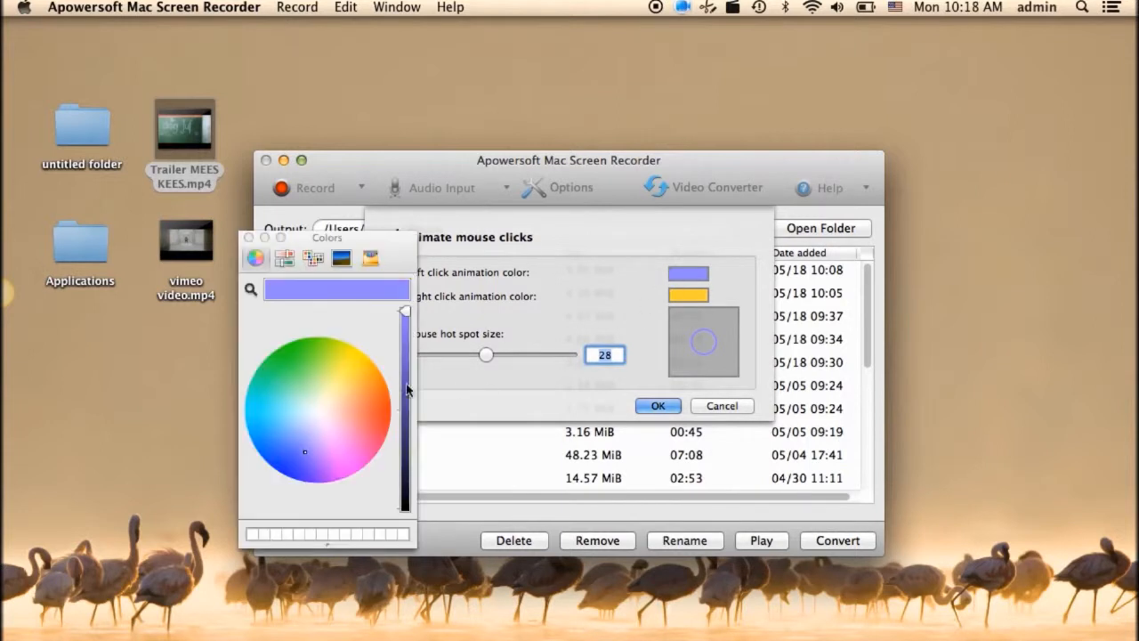
left_click(292, 365)
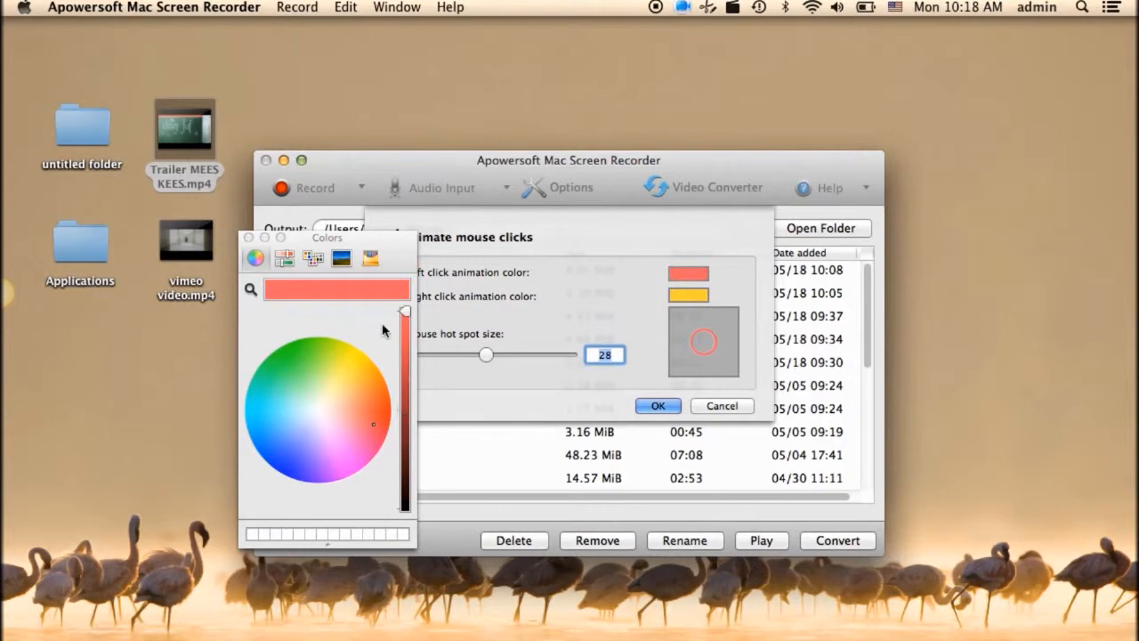
left_click(354, 368)
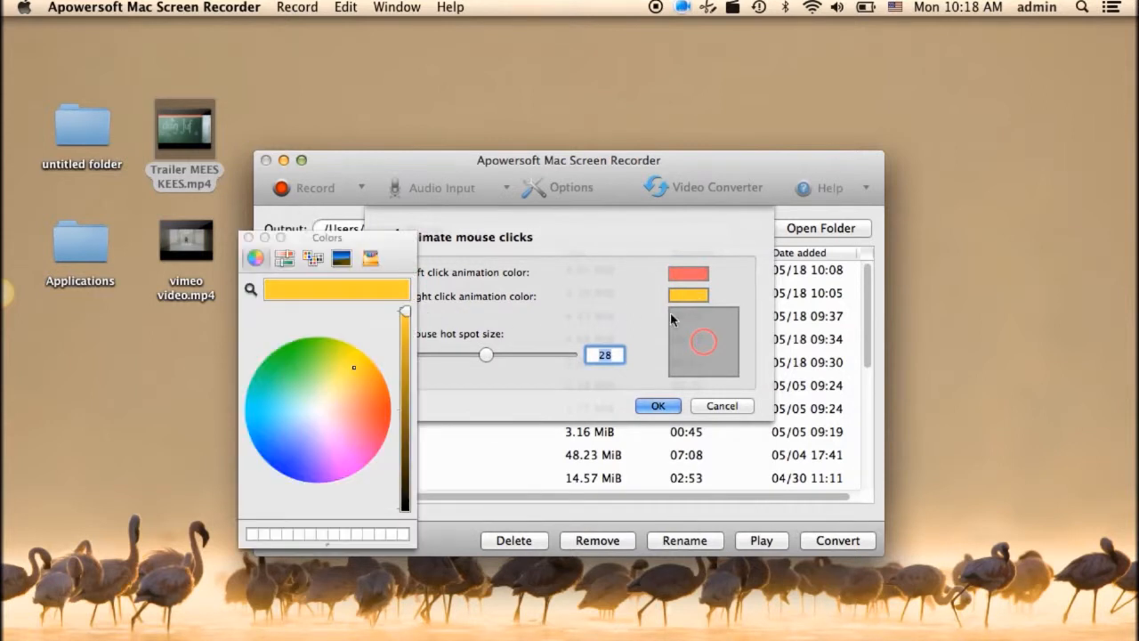
left_click(312, 445)
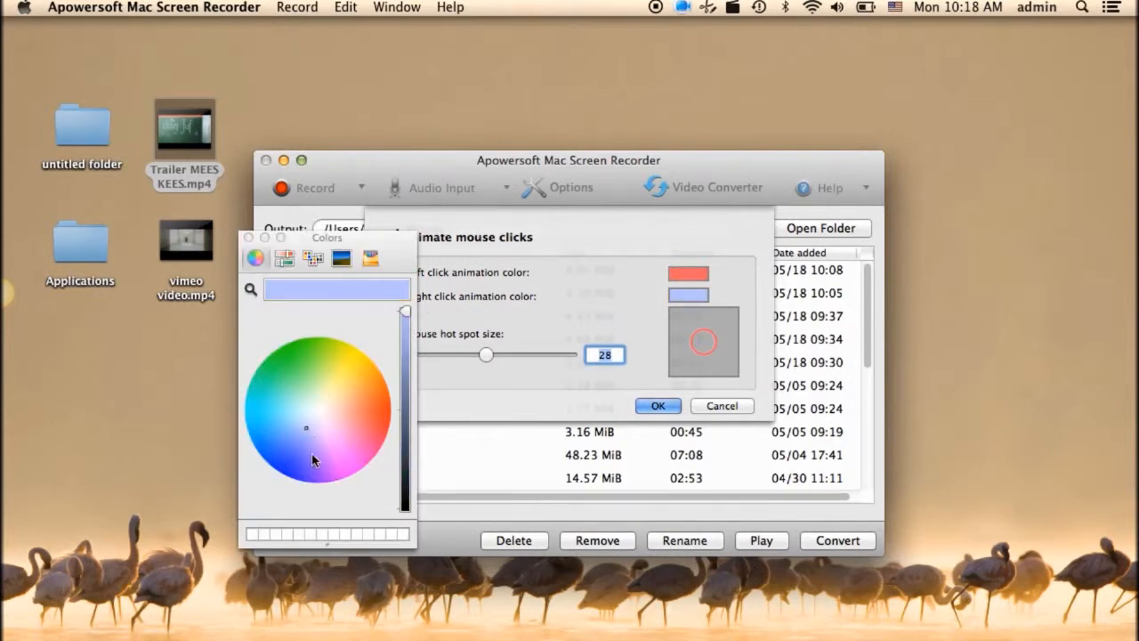
left_click(303, 454)
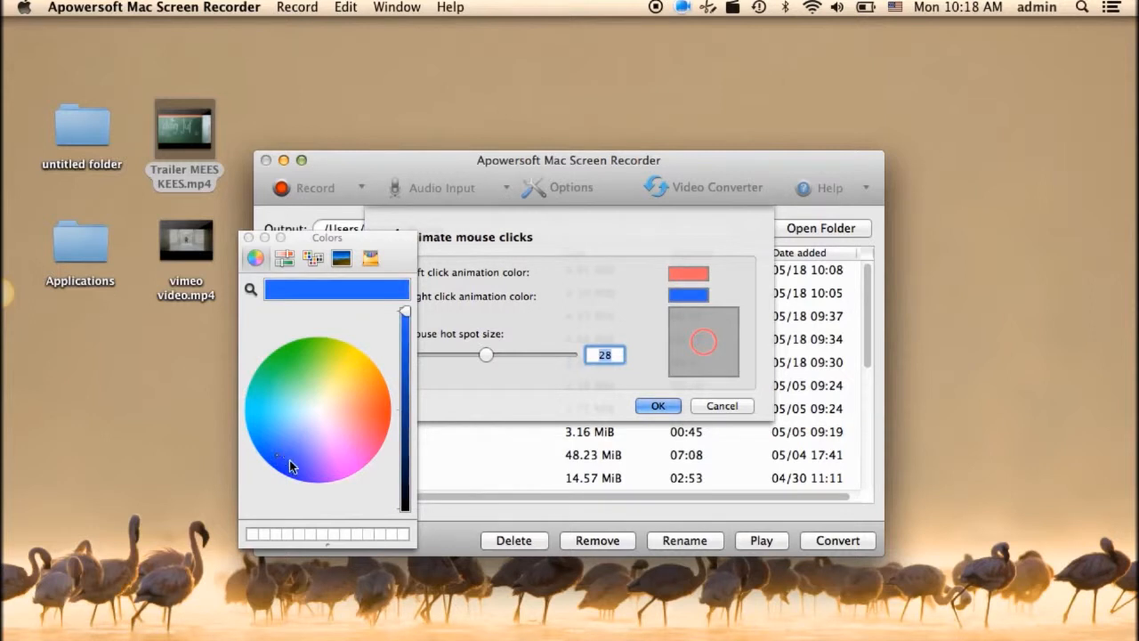
left_click(249, 238)
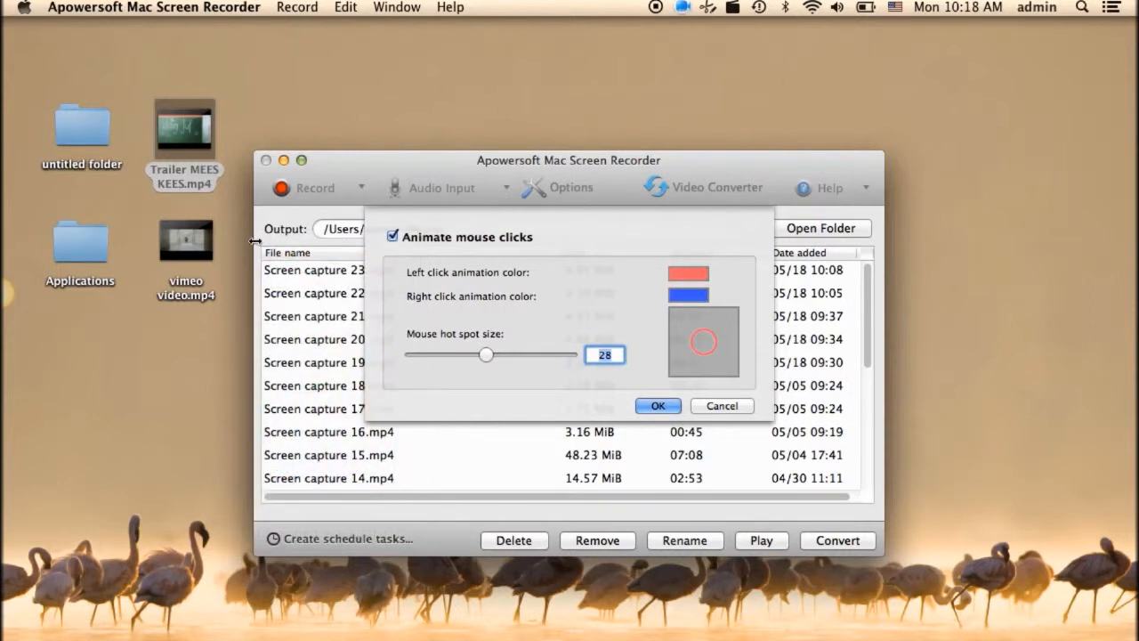
Set the mouse hot spot size to 19 and save the cursor settings.
left_click_drag(486, 354, 454, 354)
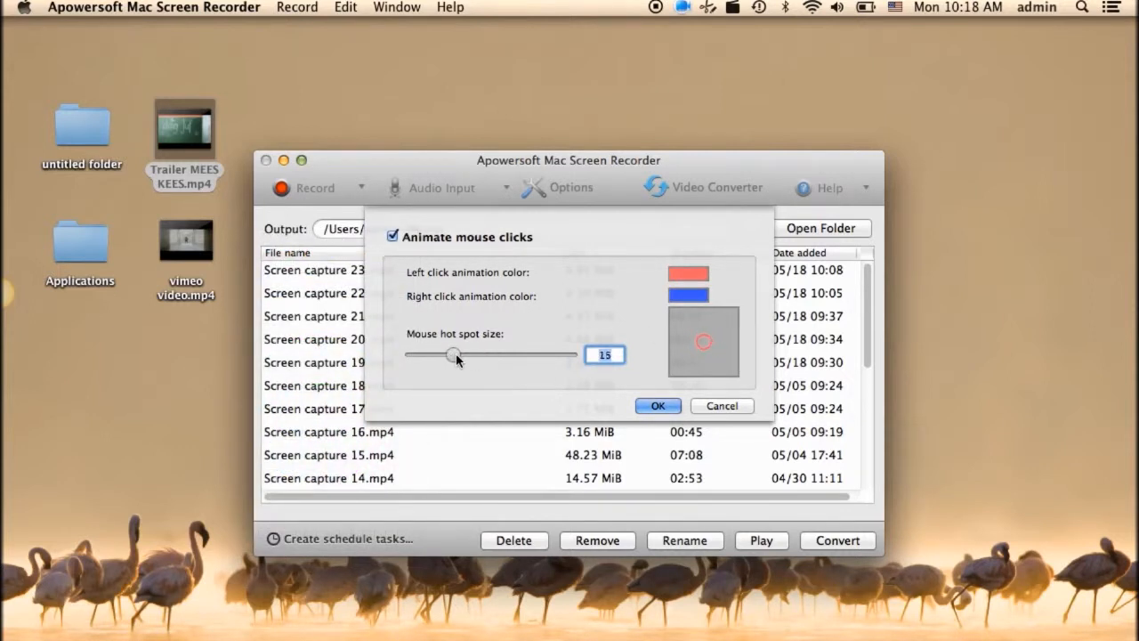
left_click_drag(453, 354, 466, 355)
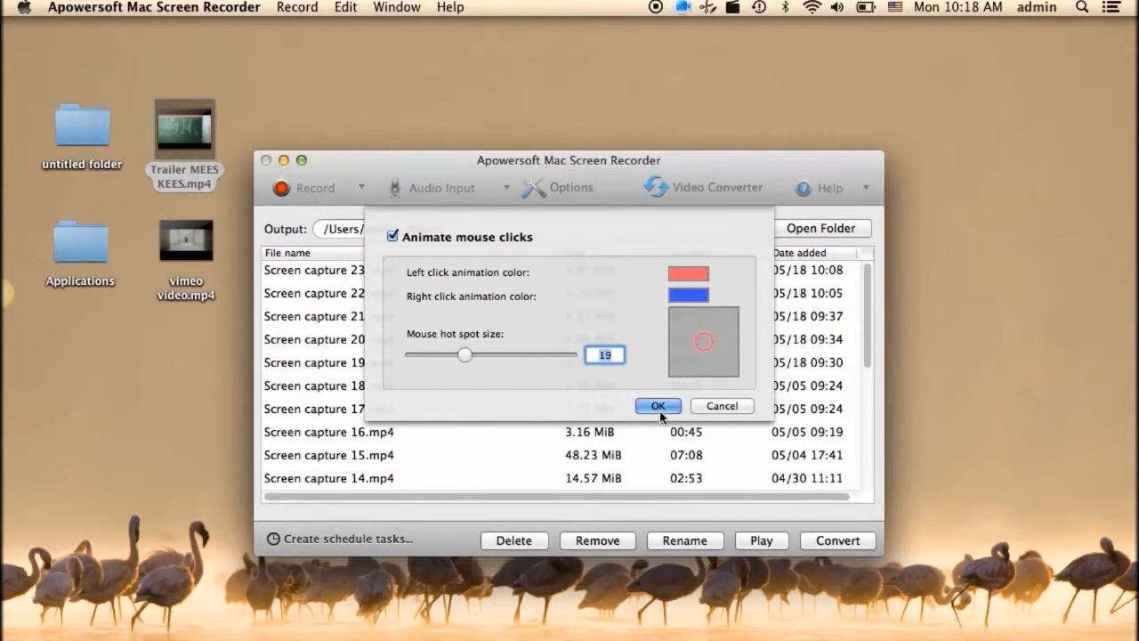
left_click(657, 406)
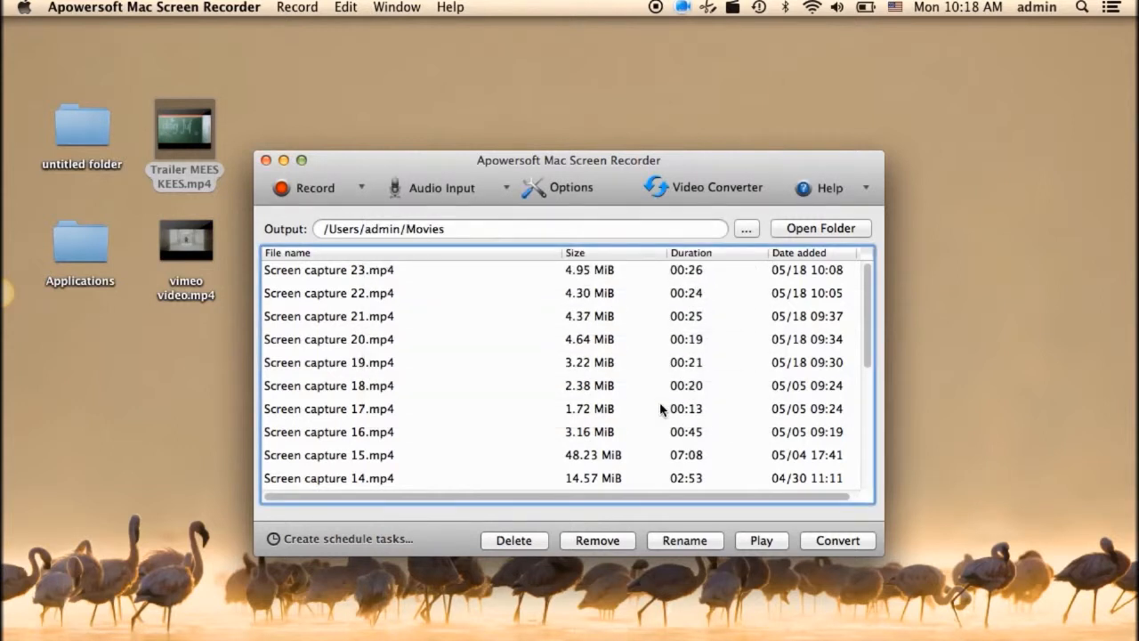
left_click(571, 187)
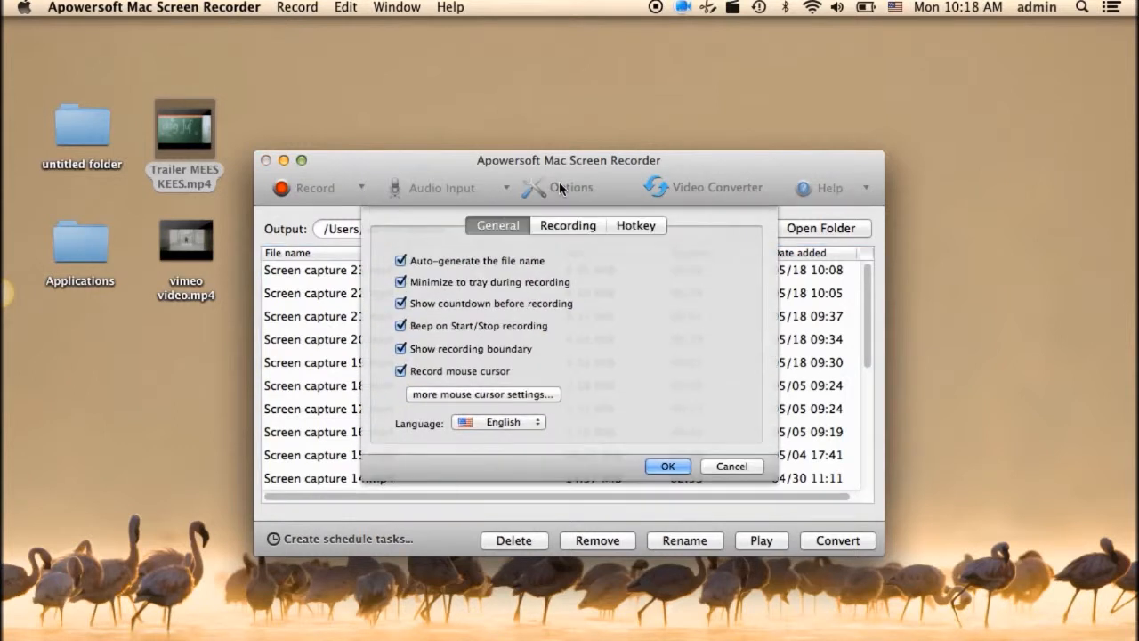
left_click(568, 225)
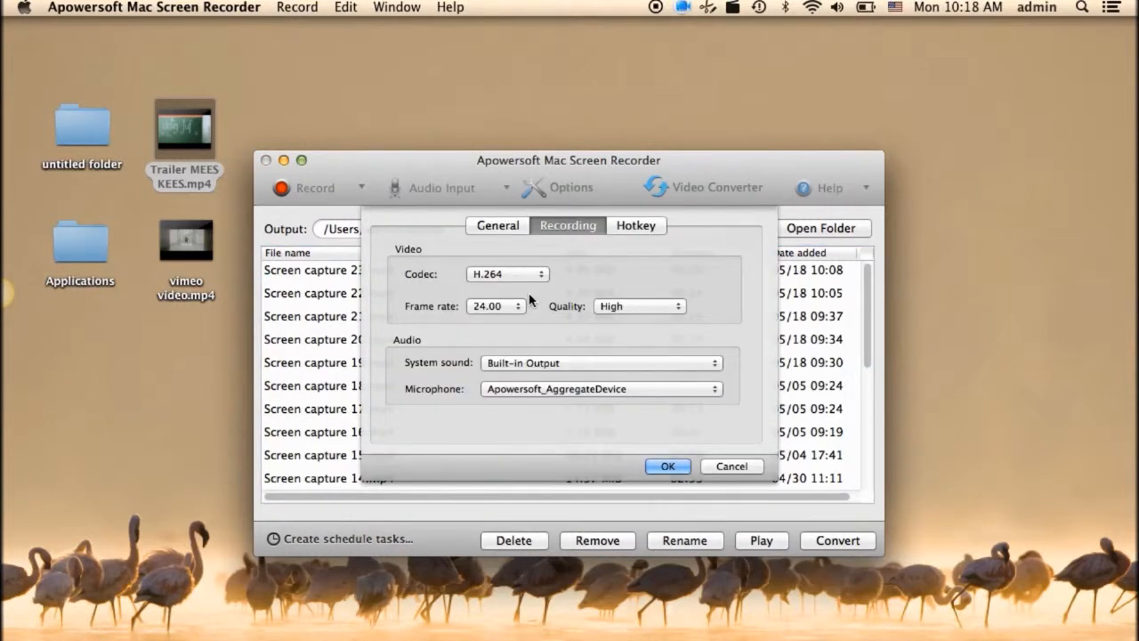
left_click(636, 224)
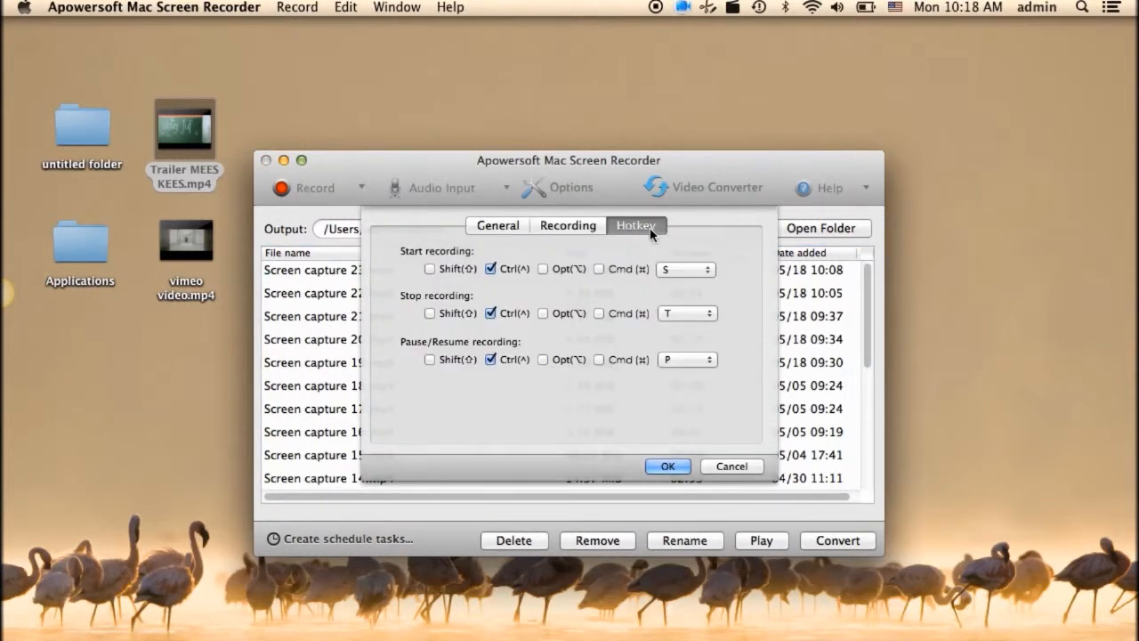
mouse_move(737, 326)
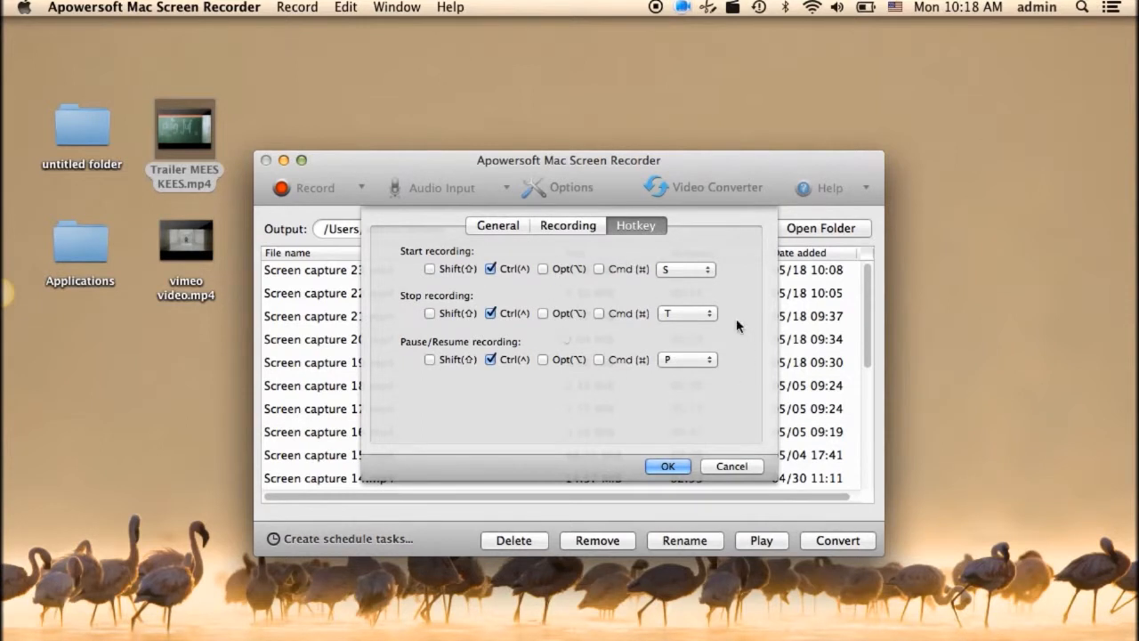
left_click(666, 466)
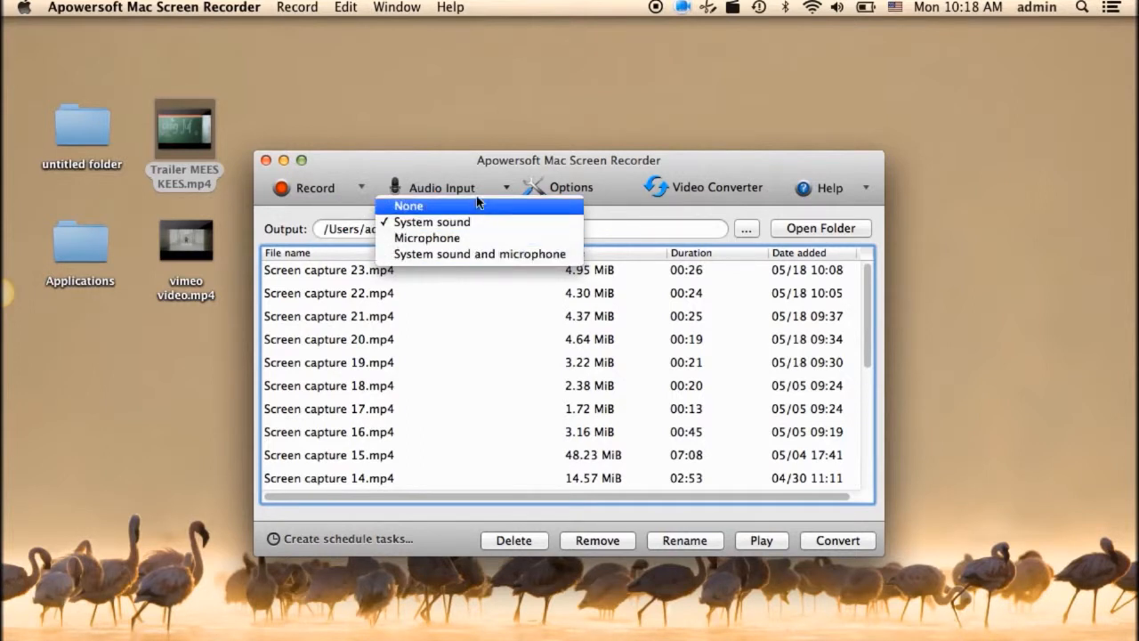
Show the recording modes and open Trailer MEES KEES.mp4 for playback in QuickTime.
left_click(362, 188)
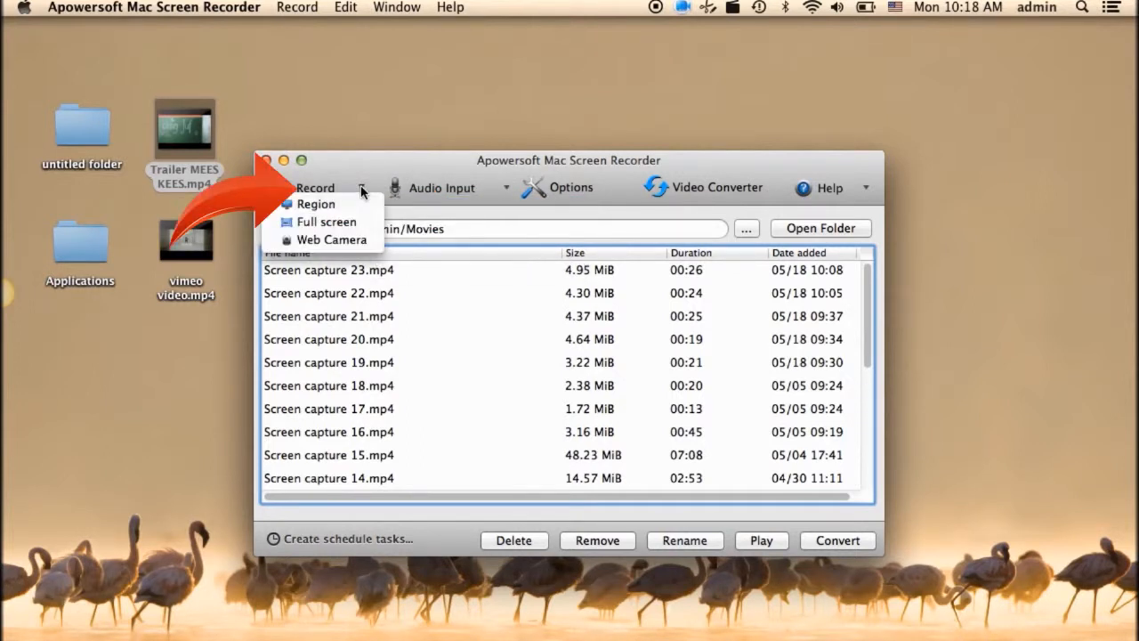
mouse_move(331, 240)
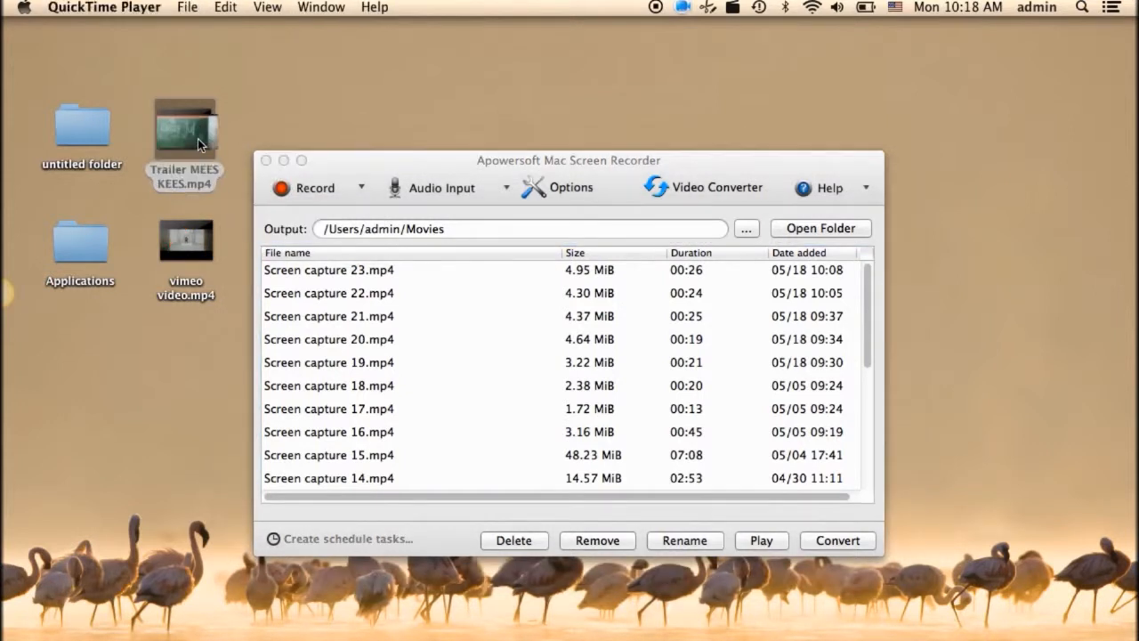
double_click(184, 128)
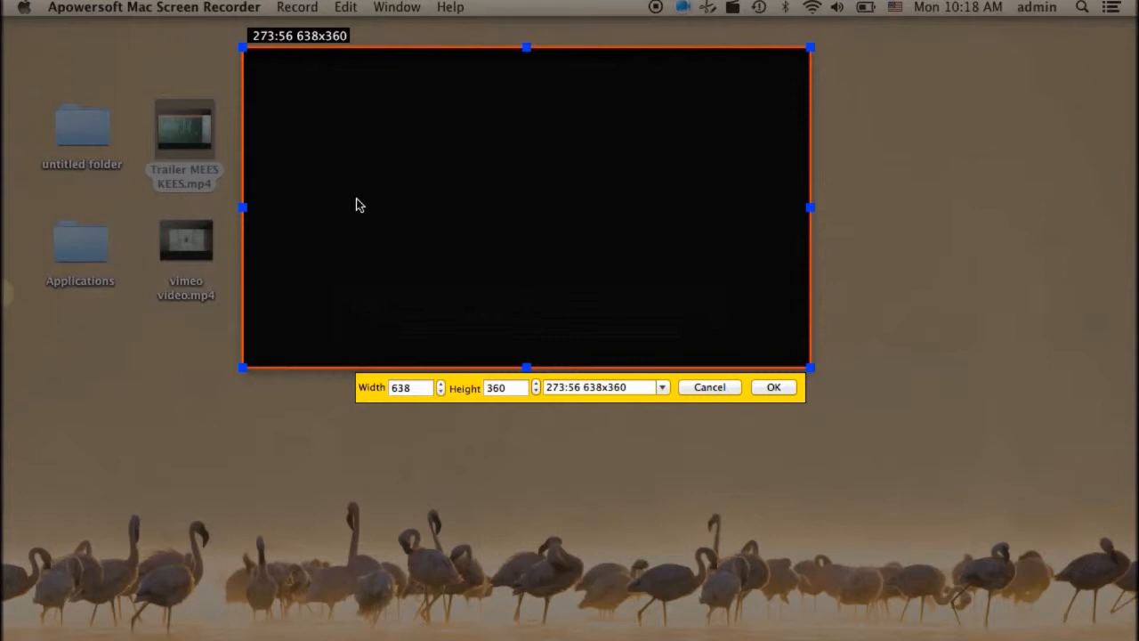
mouse_move(721, 380)
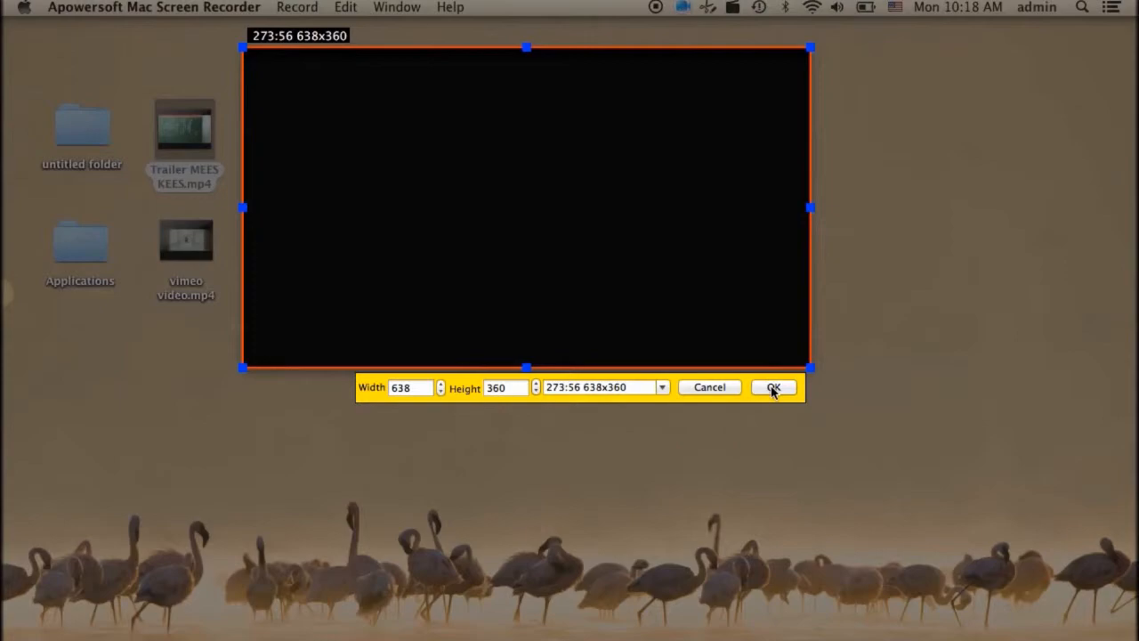
Confirm the 638x360 region, record the trailer playing for about 25 seconds, then stop.
left_click(774, 388)
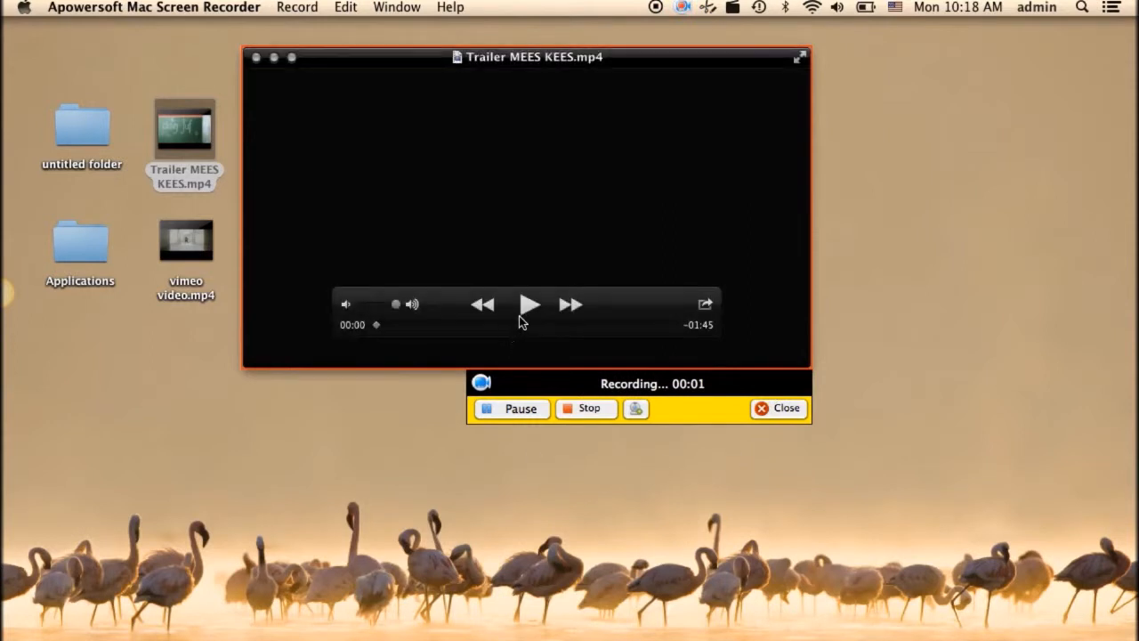
left_click(529, 304)
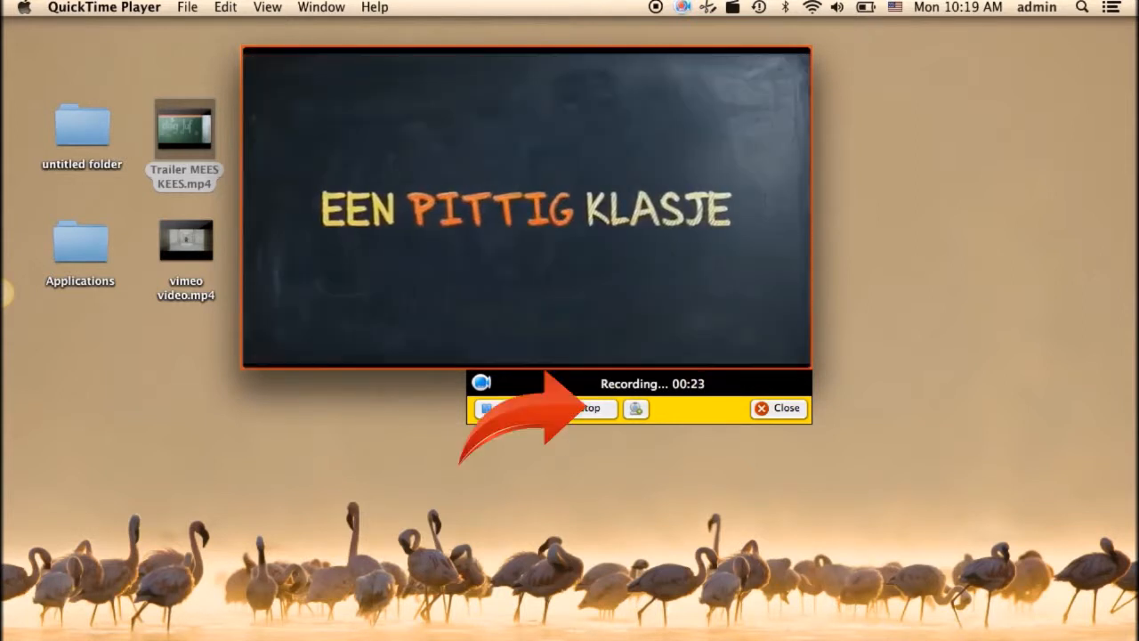
left_click(589, 407)
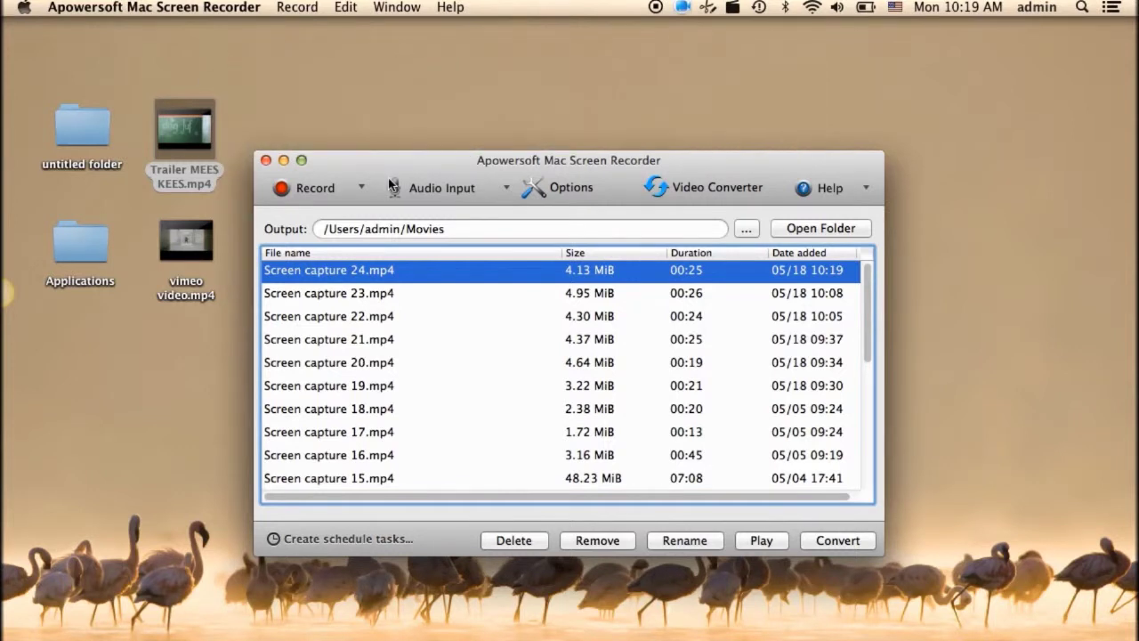
right_click(329, 270)
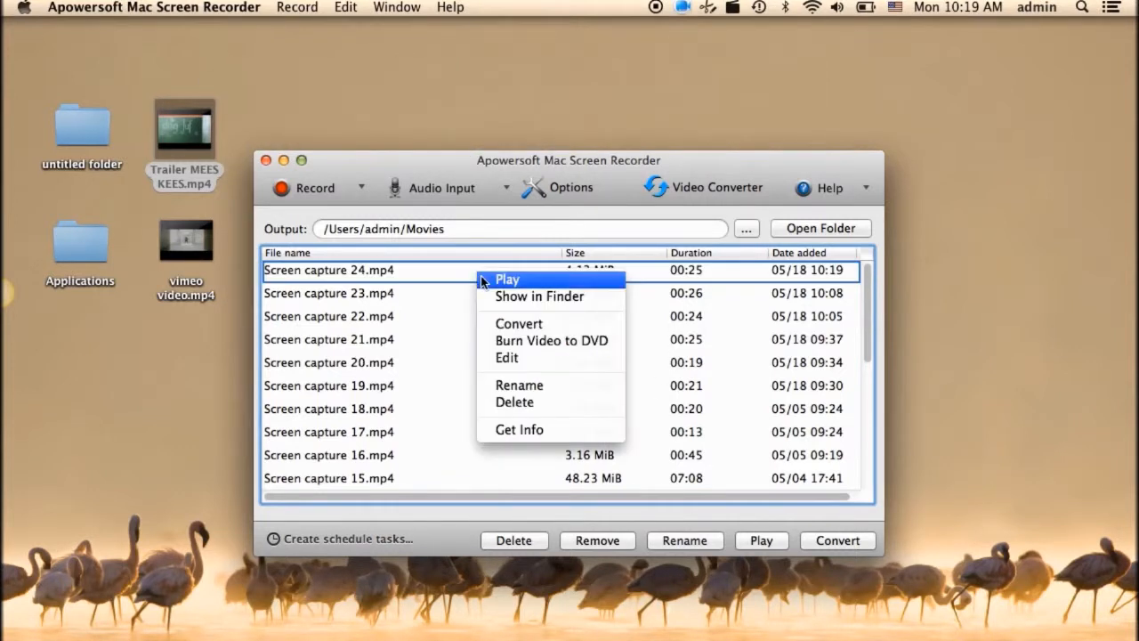
left_click(508, 279)
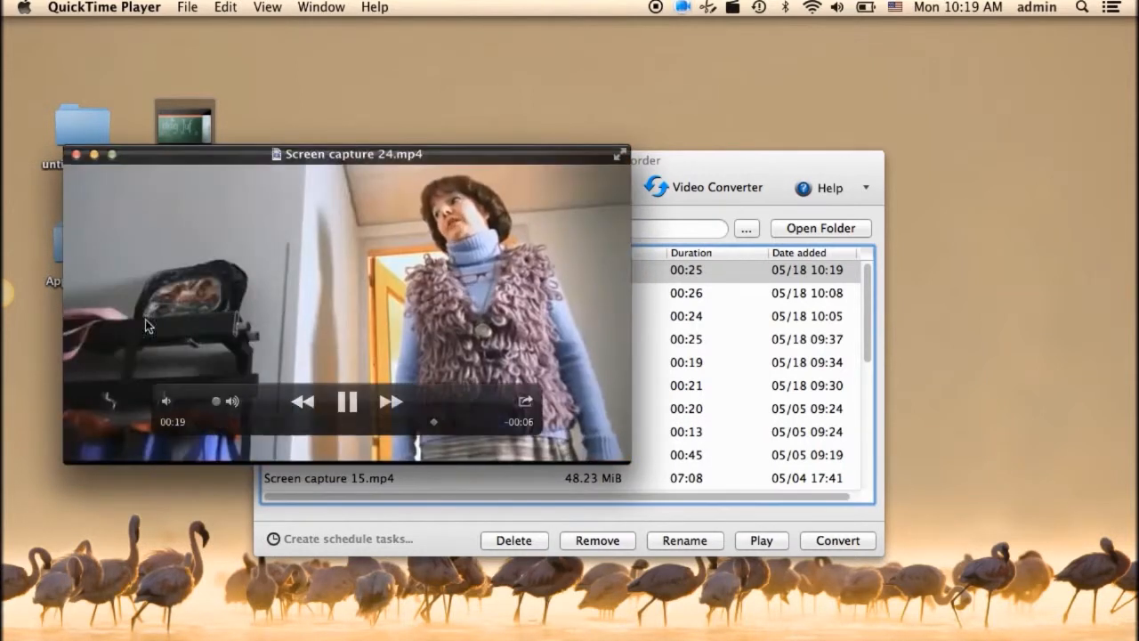
left_click(76, 154)
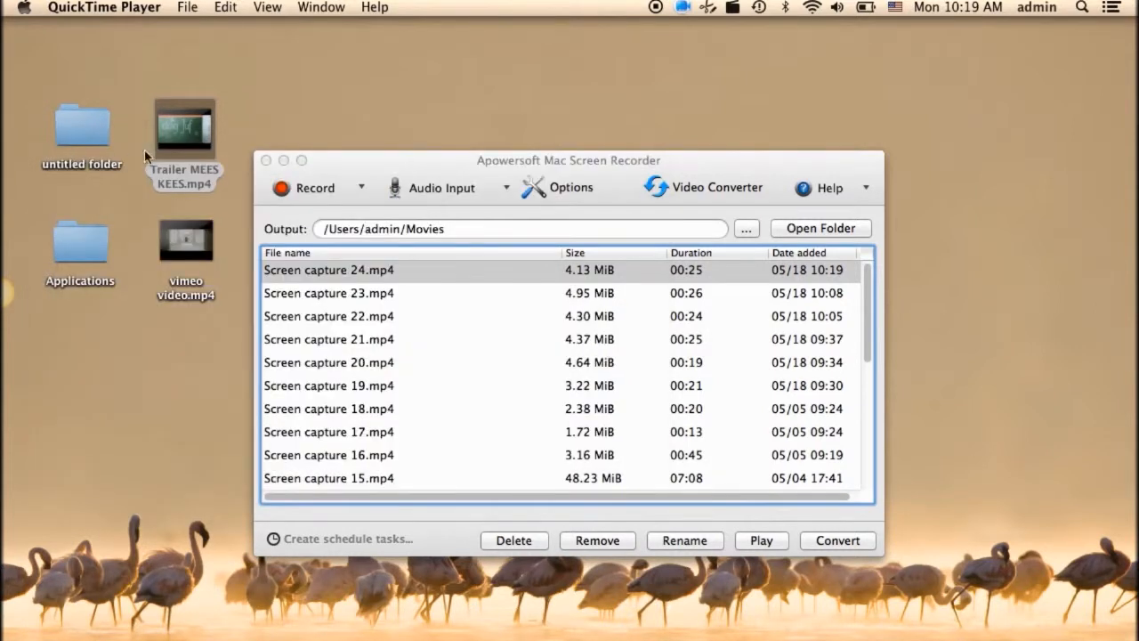
Convert Screen capture 24.mp4 to WMV, same as source, and start the conversion.
right_click(329, 270)
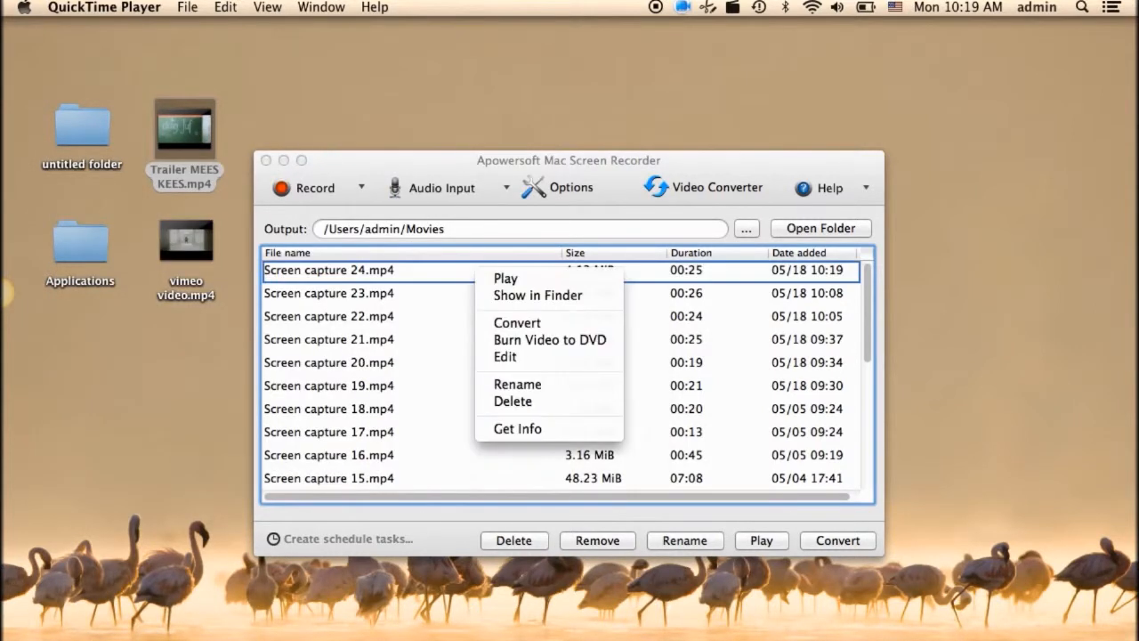
left_click(516, 323)
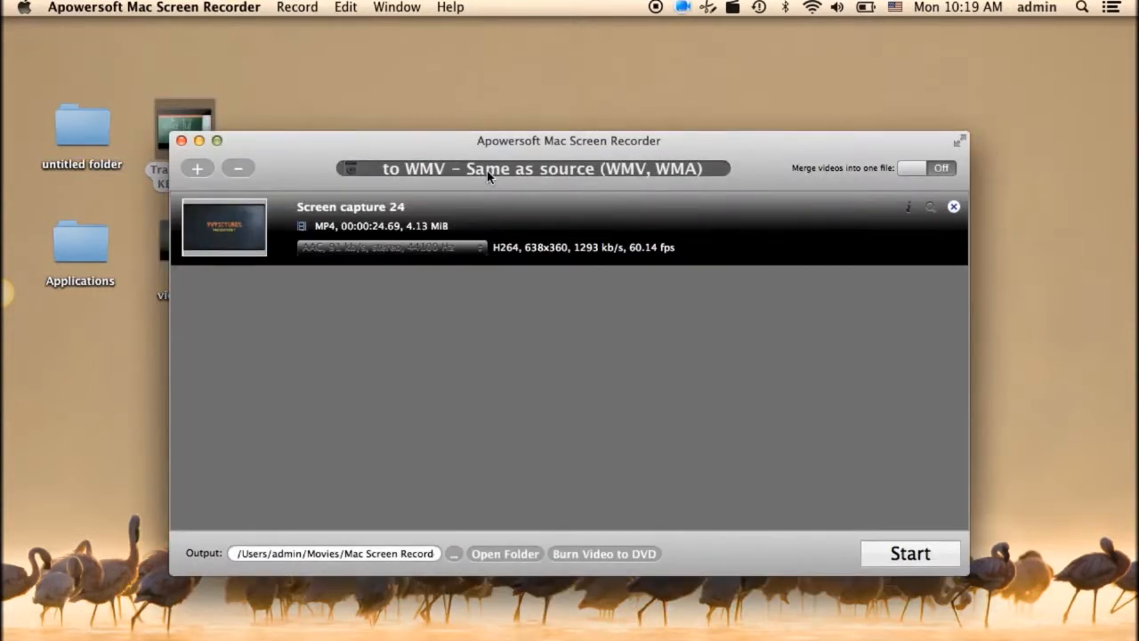
left_click(533, 169)
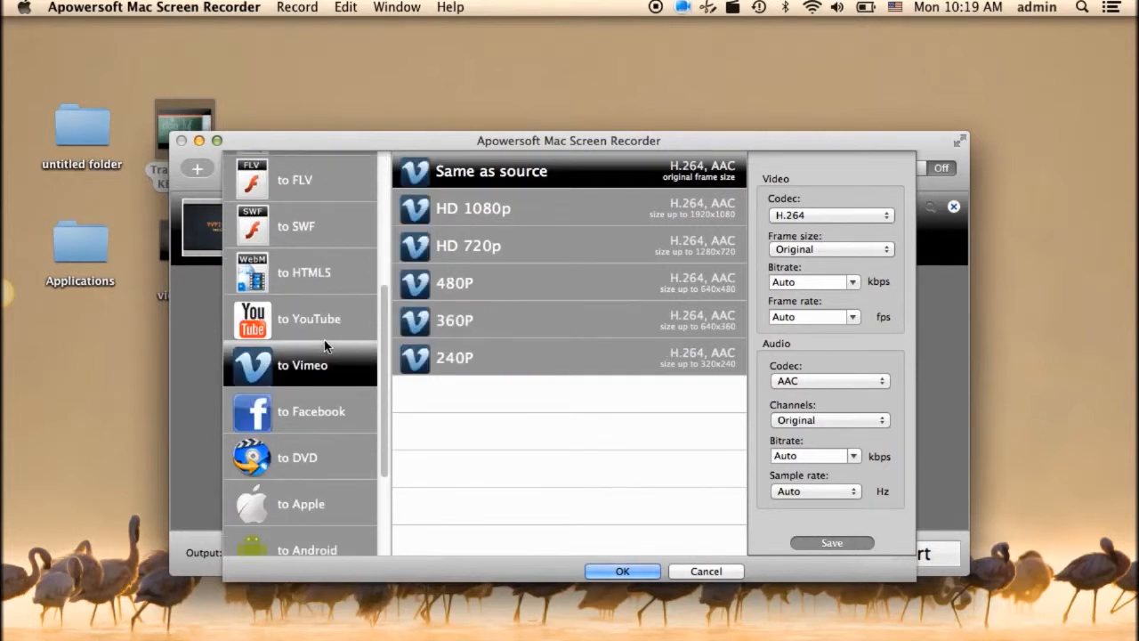
scroll("up", 3)
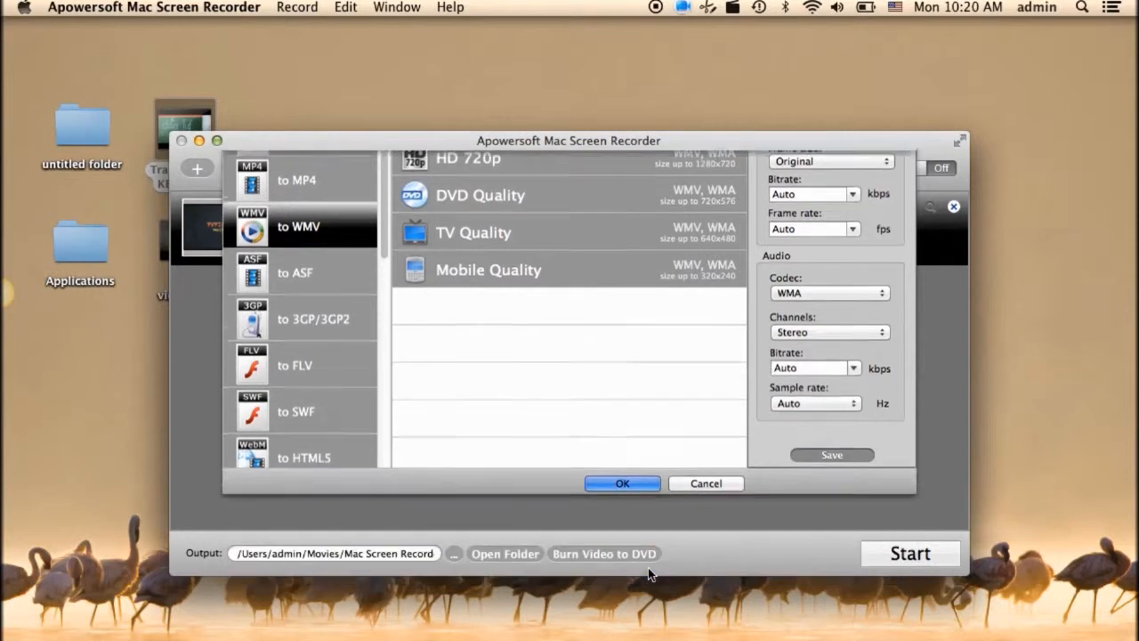
left_click(621, 483)
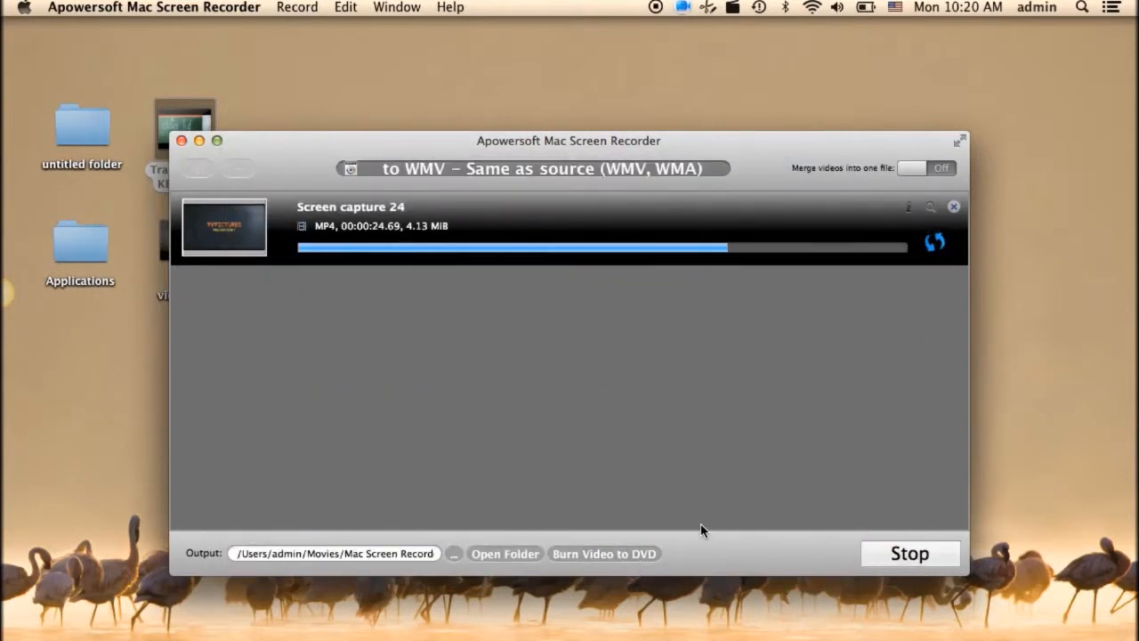
left_click(910, 553)
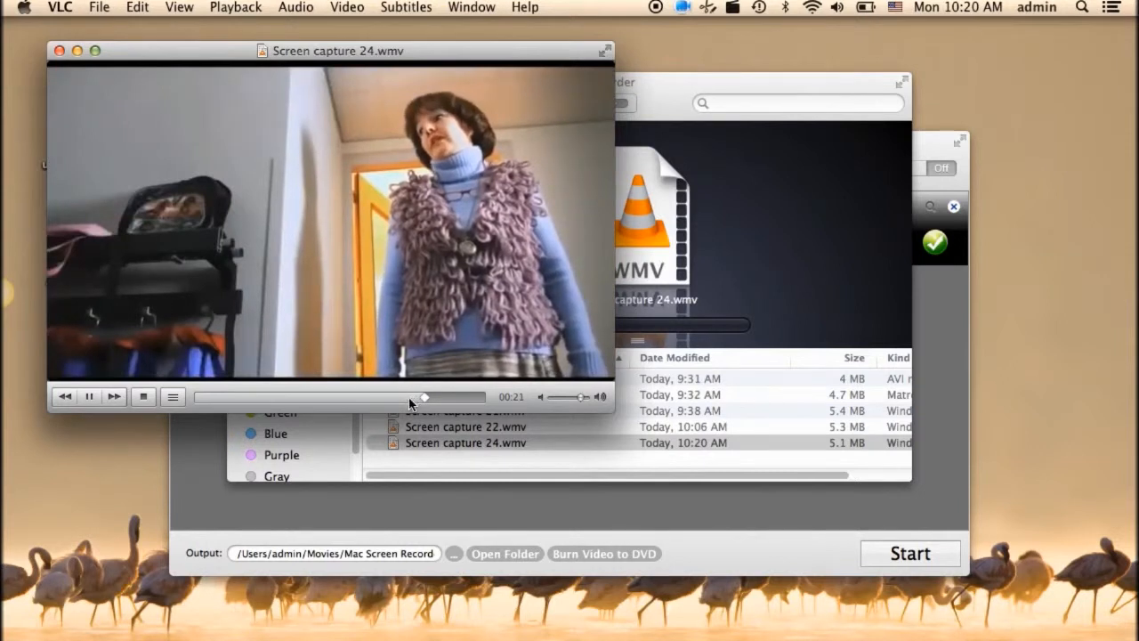
Move playback within the converted Screen capture 24.wmv in VLC.
left_click(59, 51)
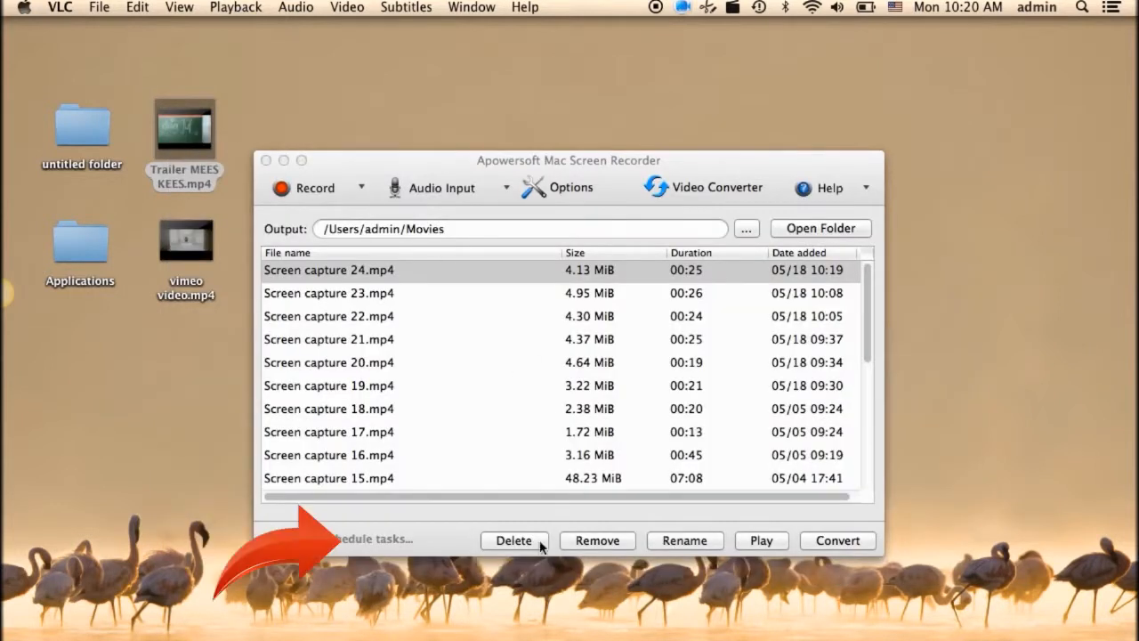
left_click(374, 539)
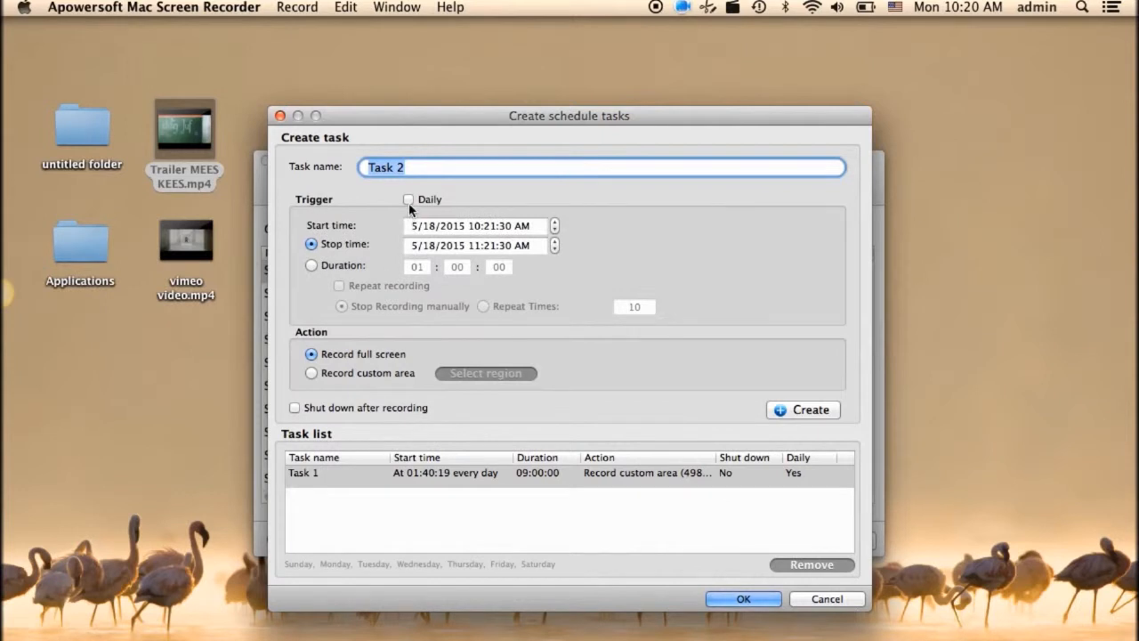
left_click(408, 198)
type("7")
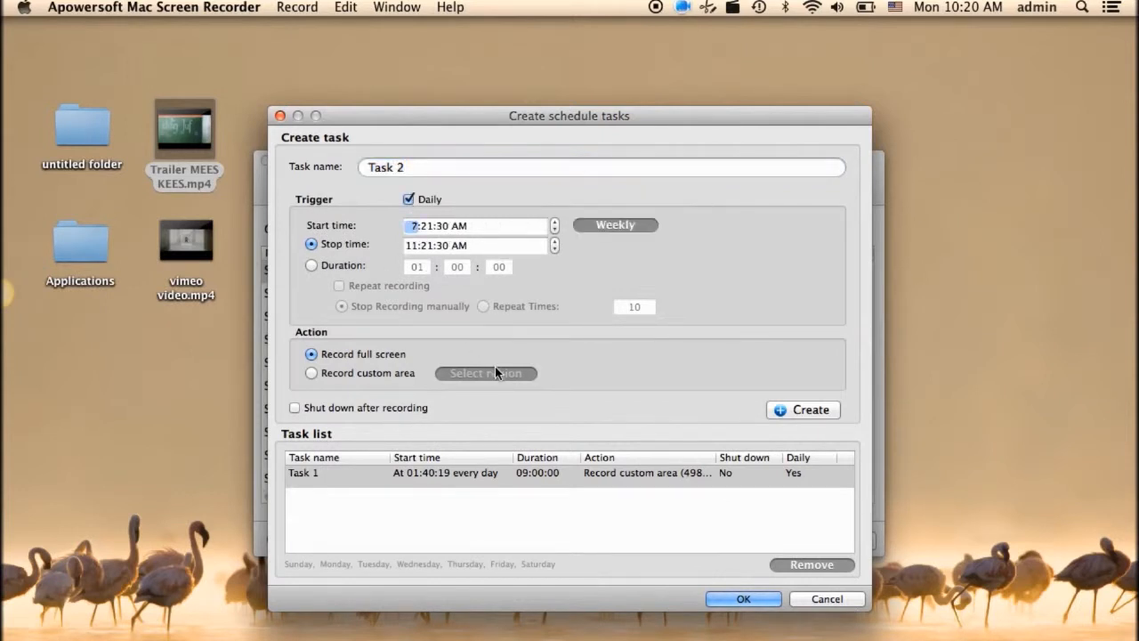
left_click(802, 409)
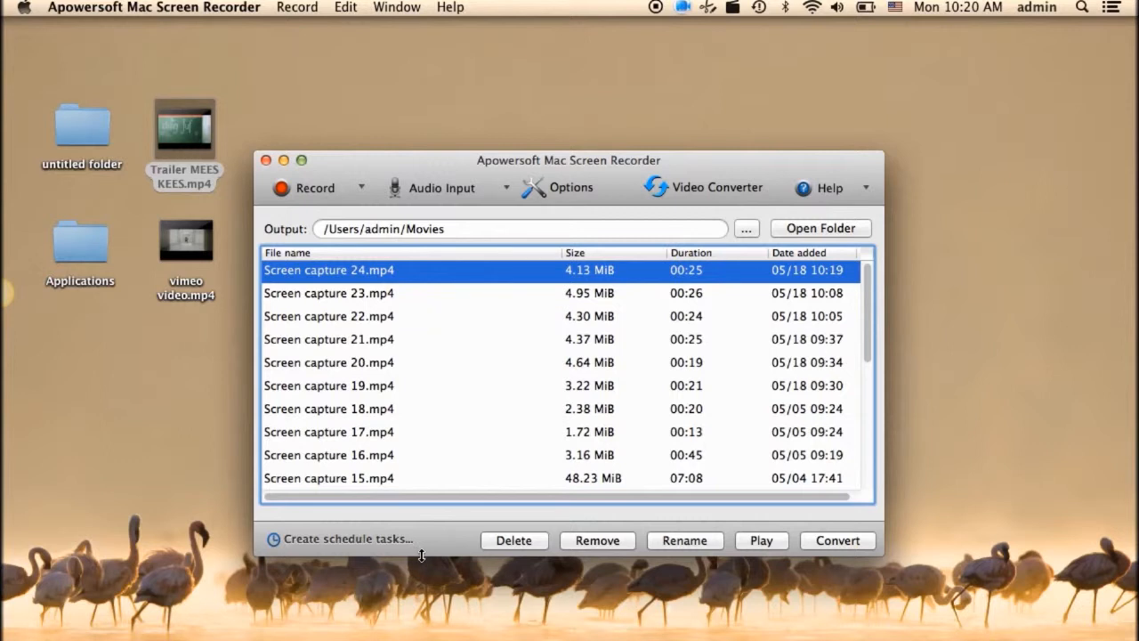
mouse_move(322, 388)
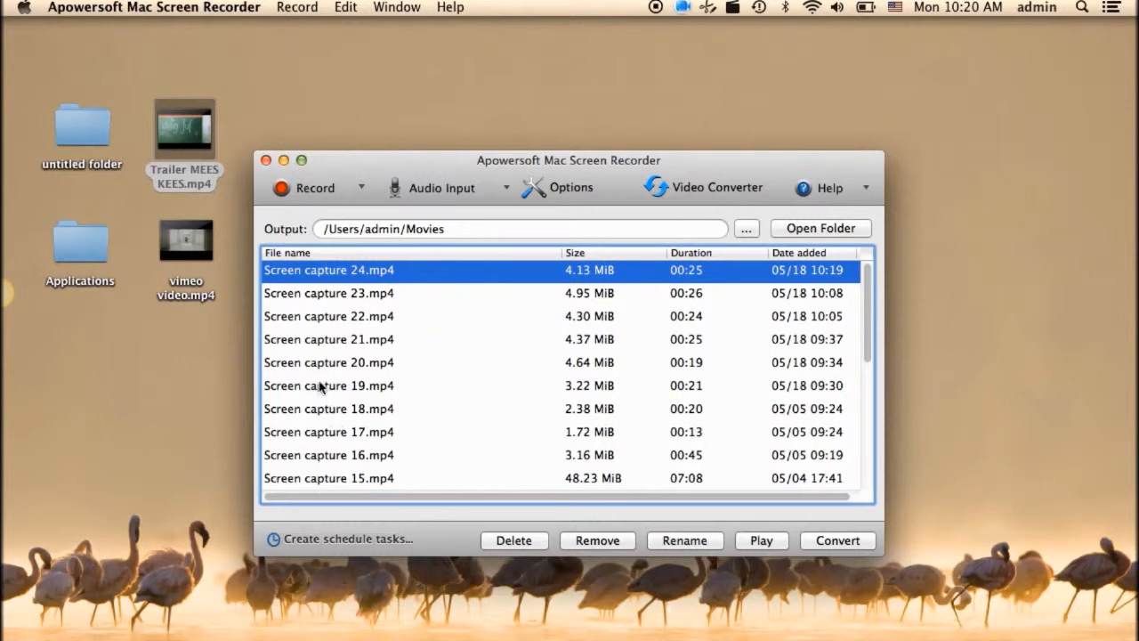
left_click(266, 160)
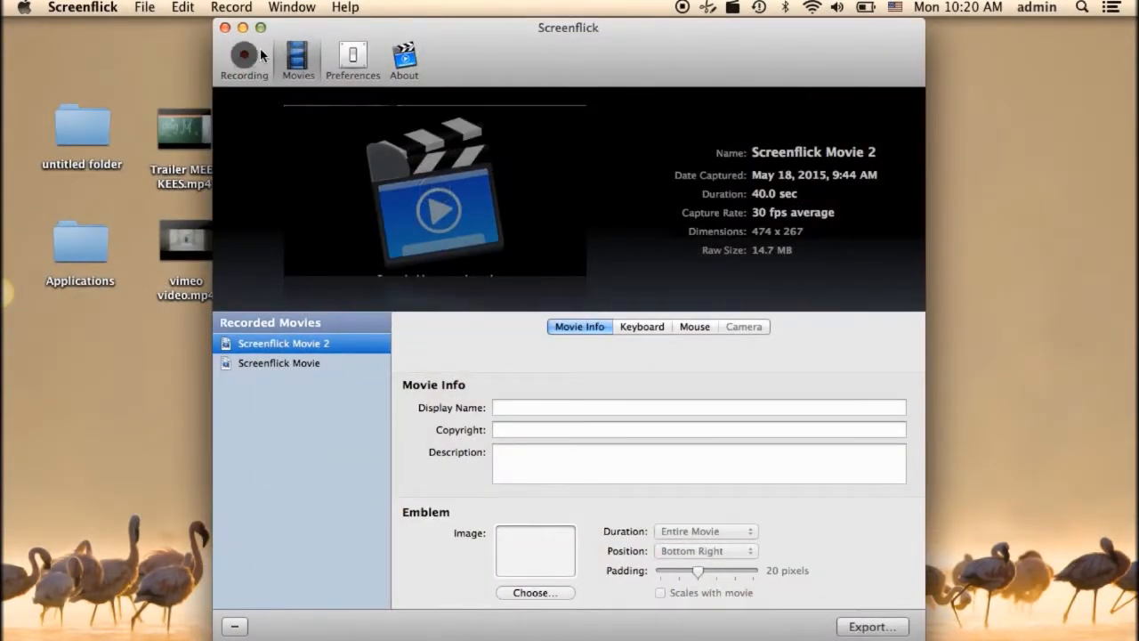
Review the Recording settings keeping the capture area fixed, then view the General preferences.
left_click(244, 57)
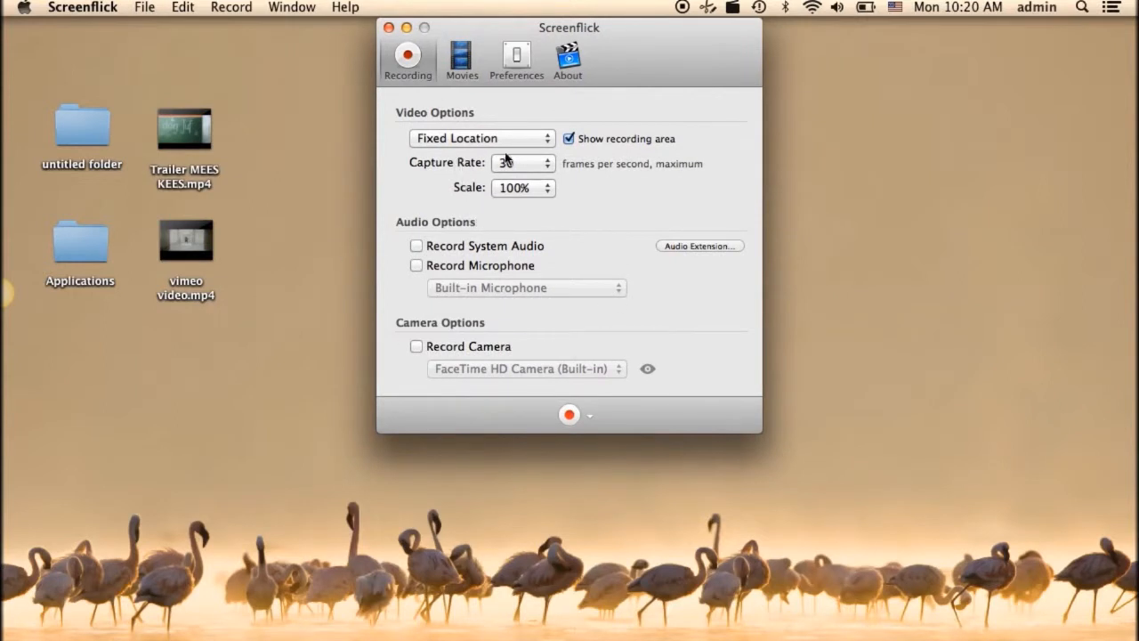
left_click(481, 138)
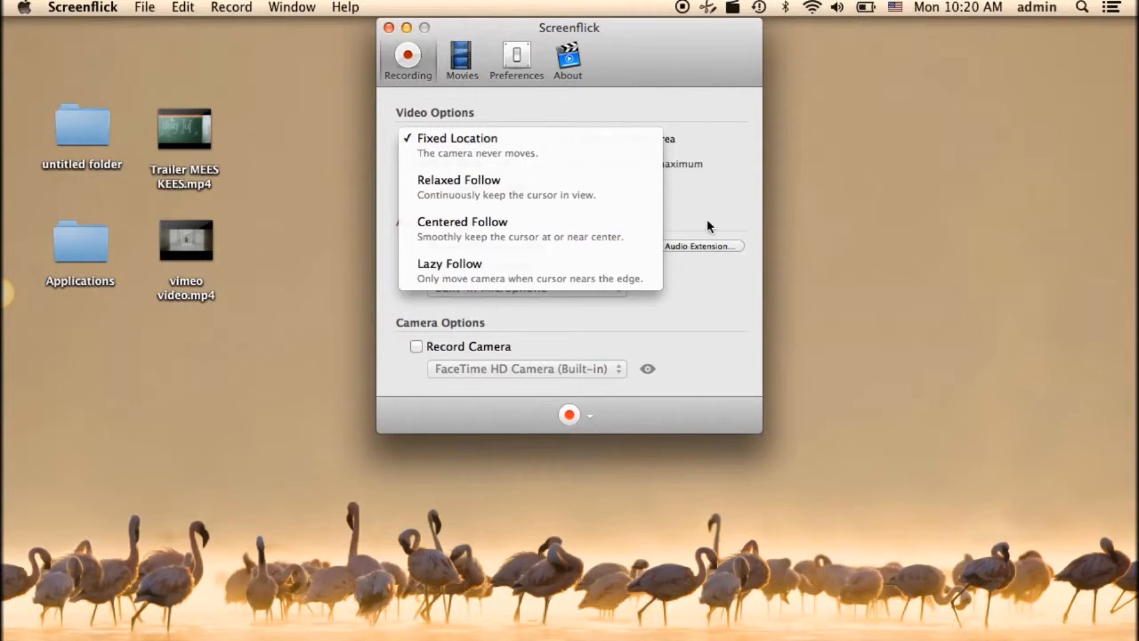
left_click(457, 138)
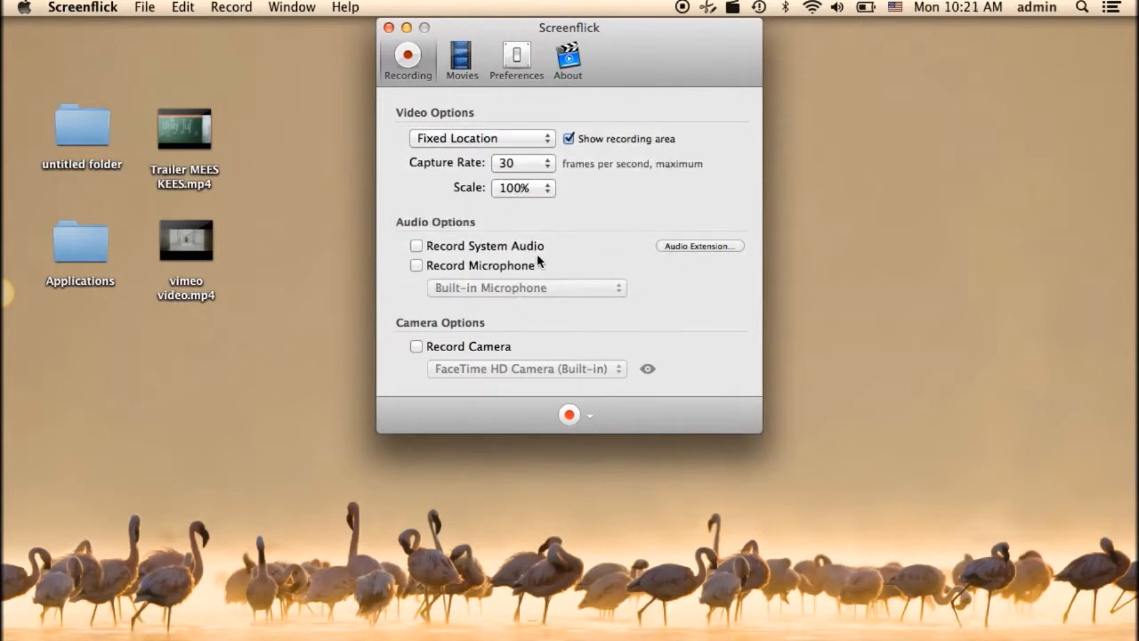
mouse_move(461, 62)
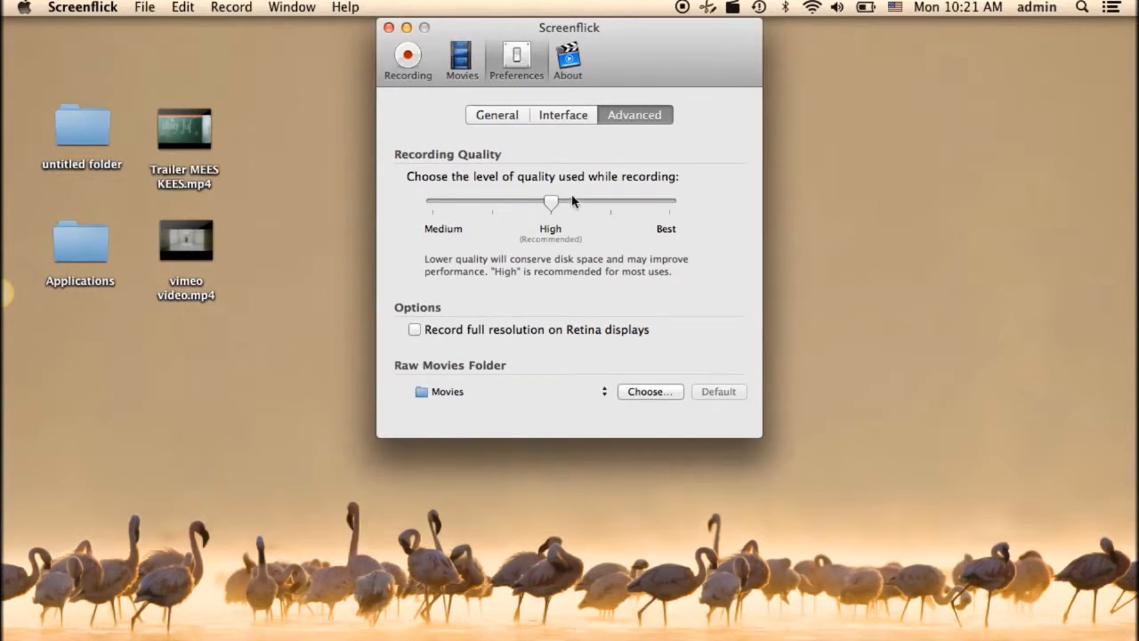
mouse_move(639, 315)
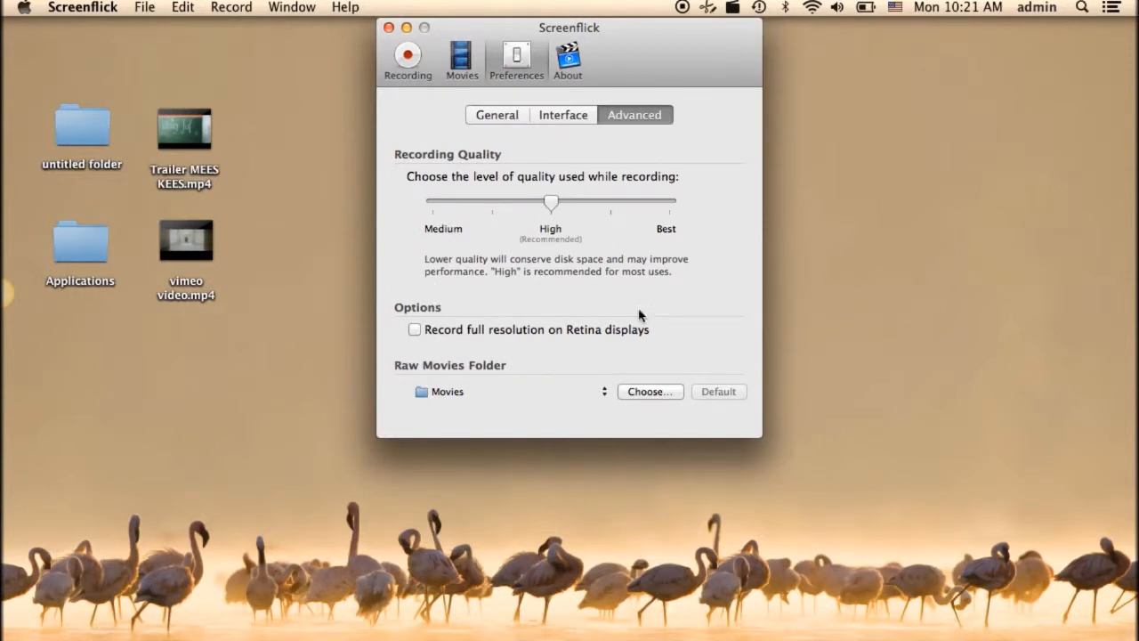
left_click(562, 115)
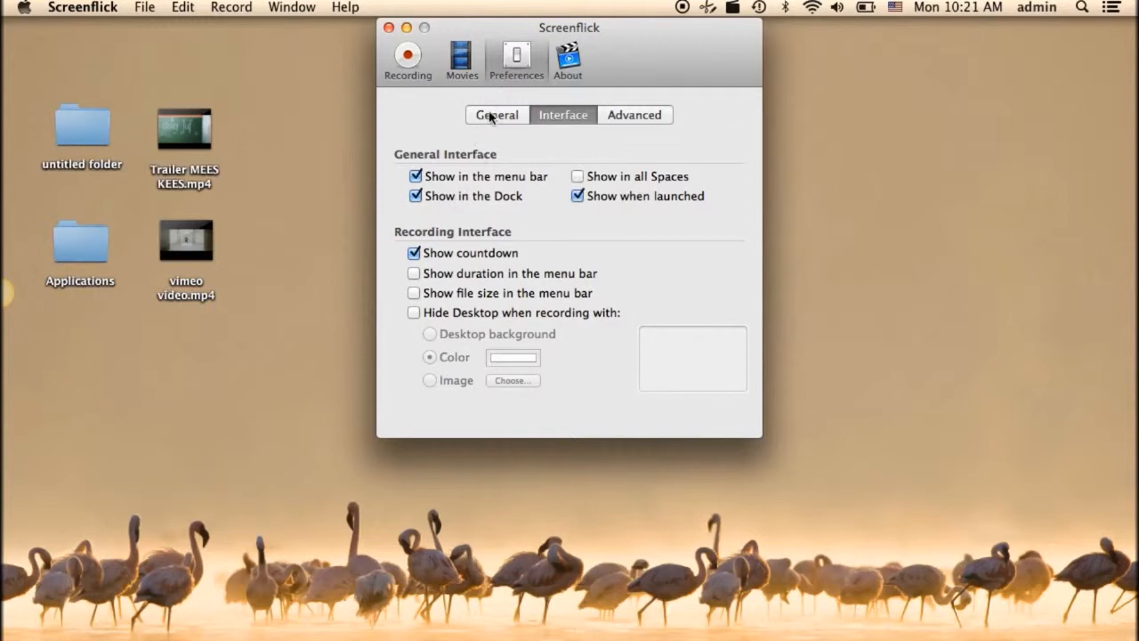
left_click(496, 114)
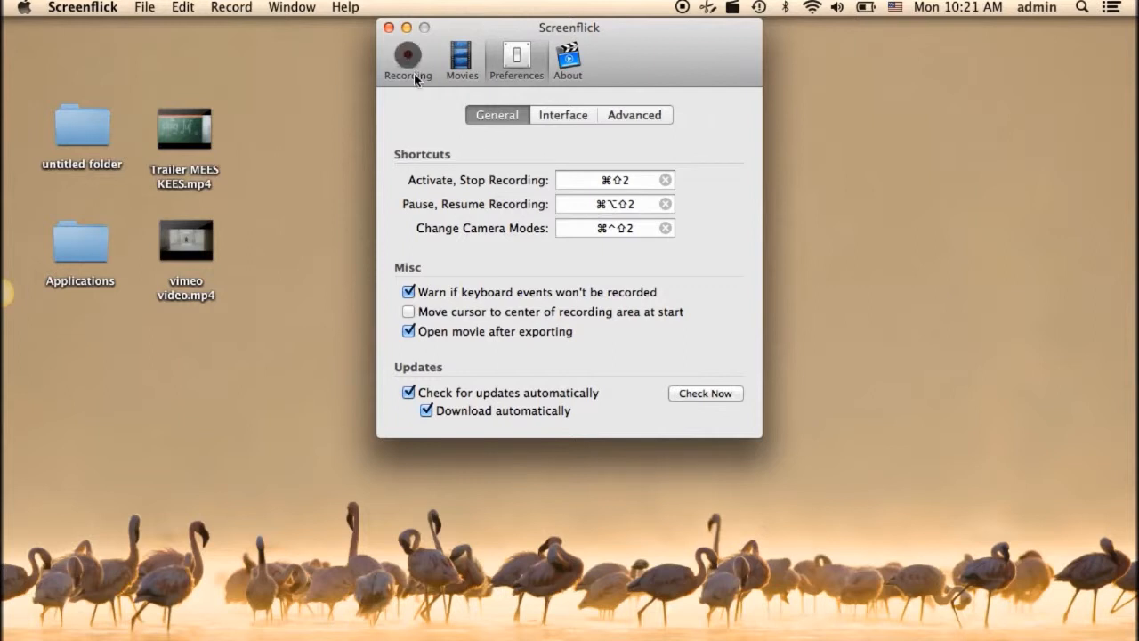
Open vimeo video.mp4 and start a 474×267 Fixed Size recording framed over its window.
left_click(408, 55)
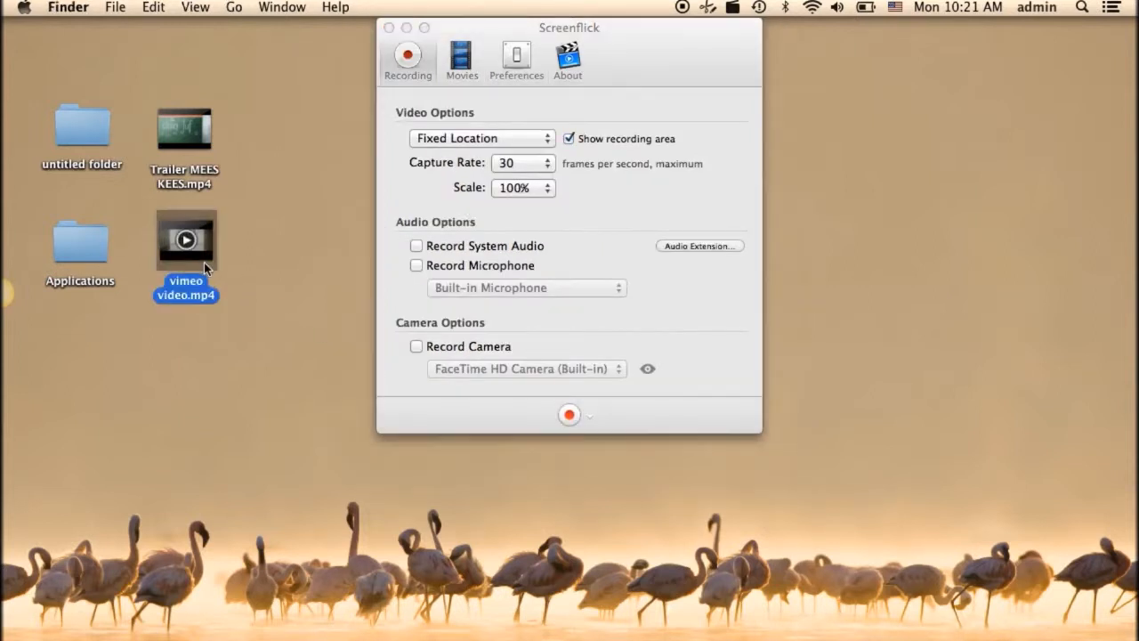
double_click(186, 239)
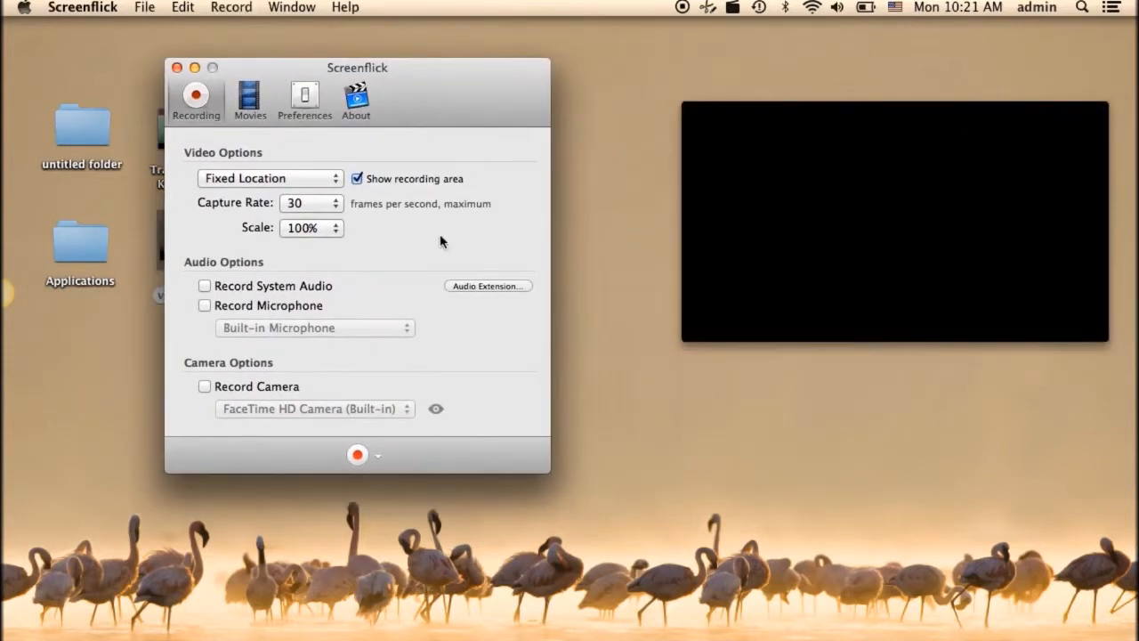
left_click(356, 455)
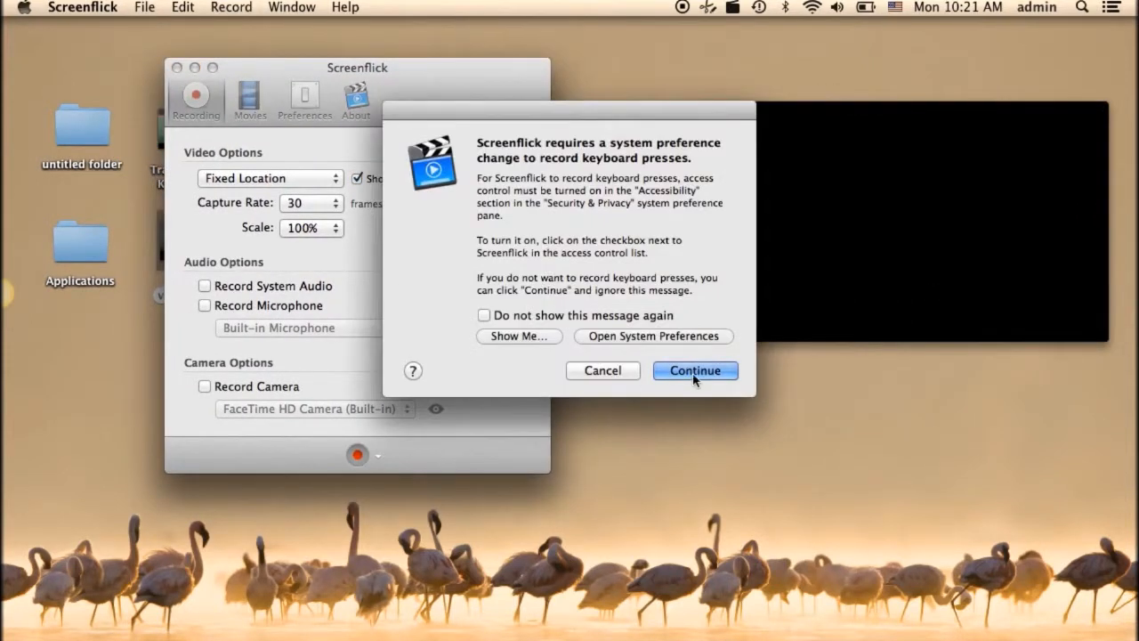
left_click(695, 370)
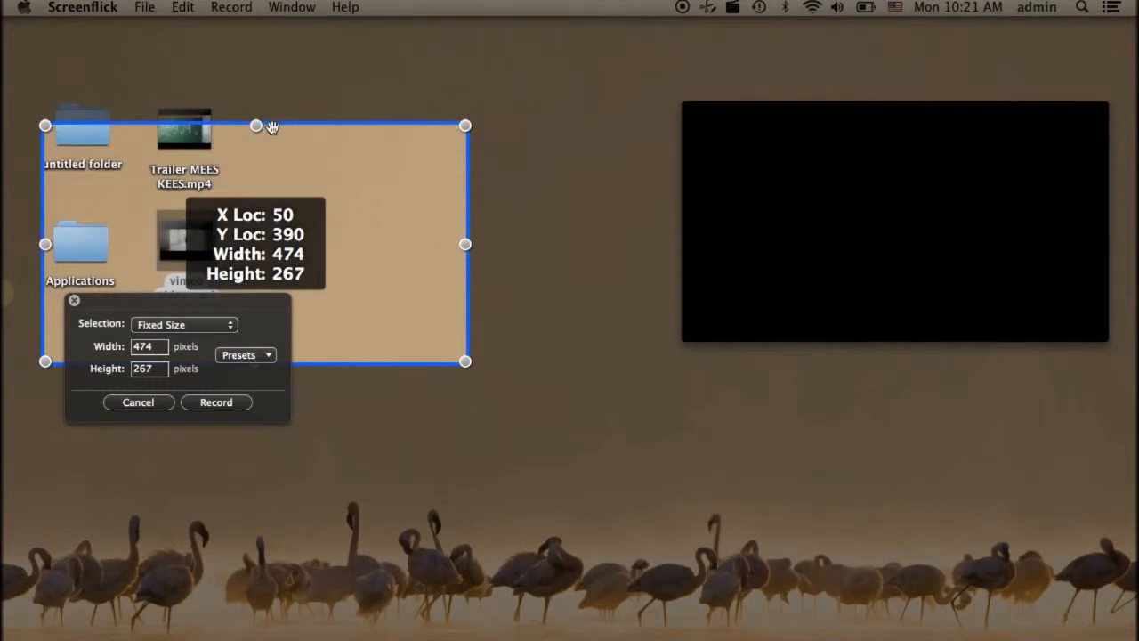
left_click_drag(255, 243, 877, 224)
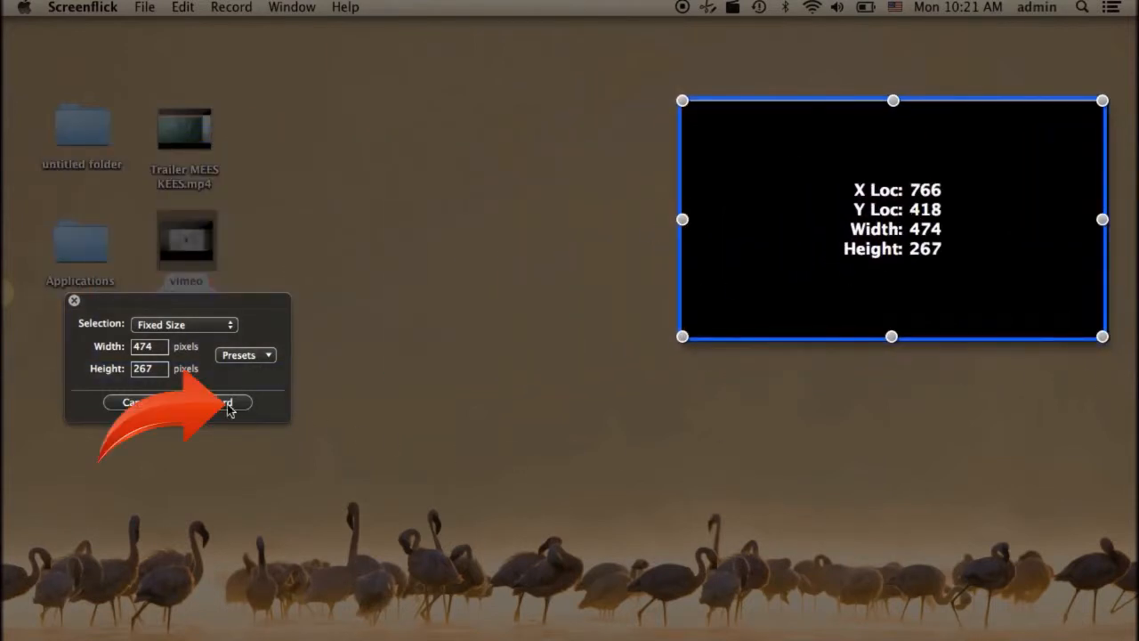
left_click(223, 403)
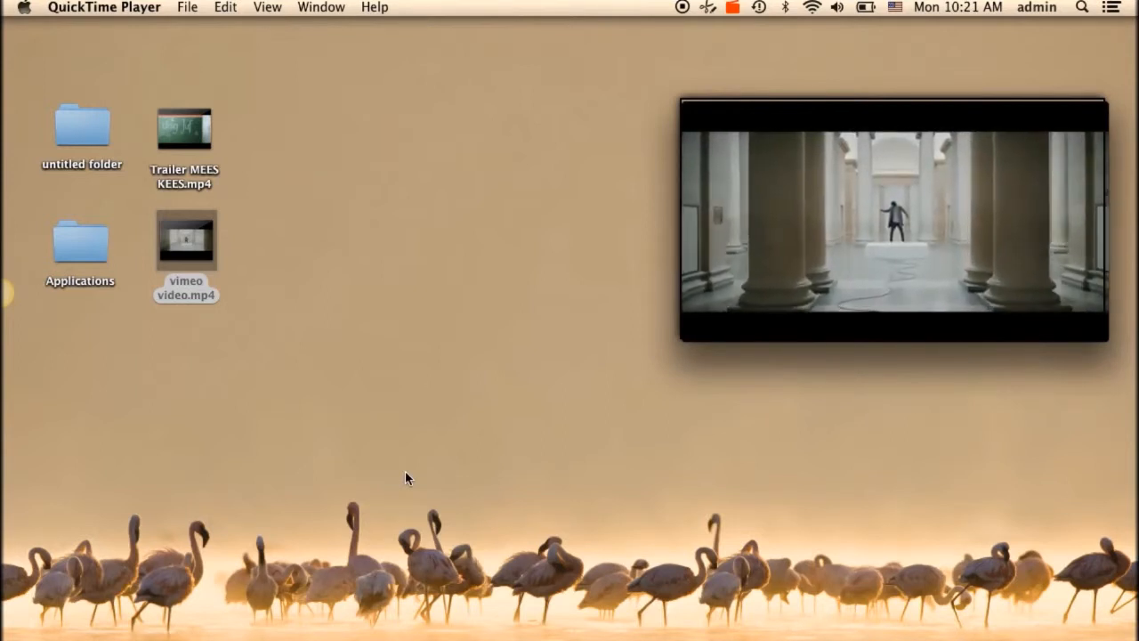
mouse_move(799, 320)
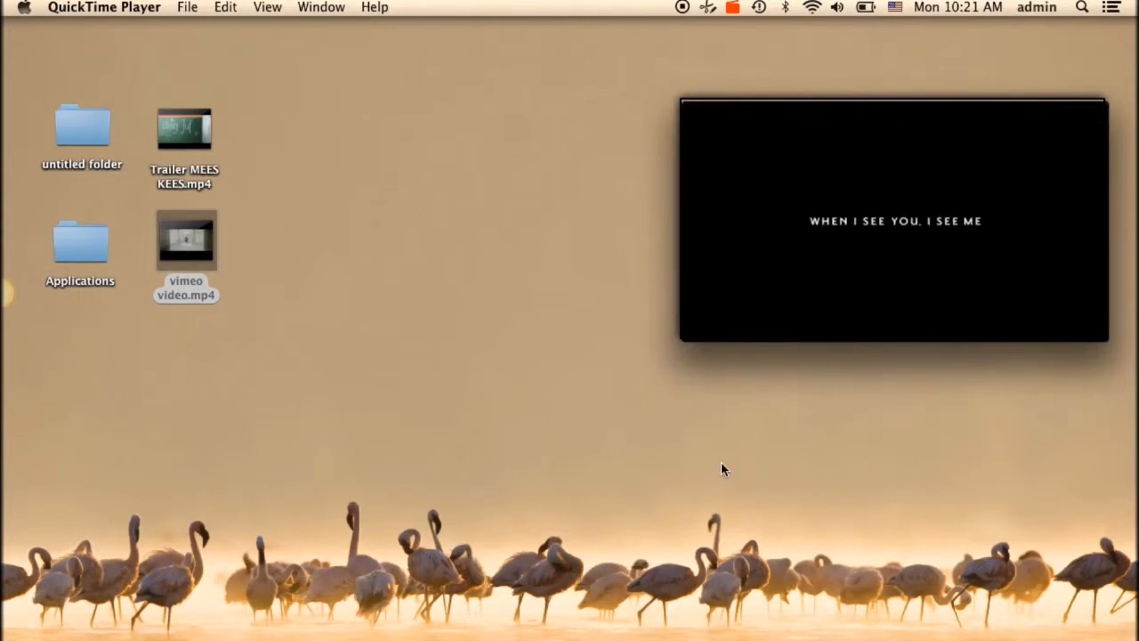
mouse_move(896, 321)
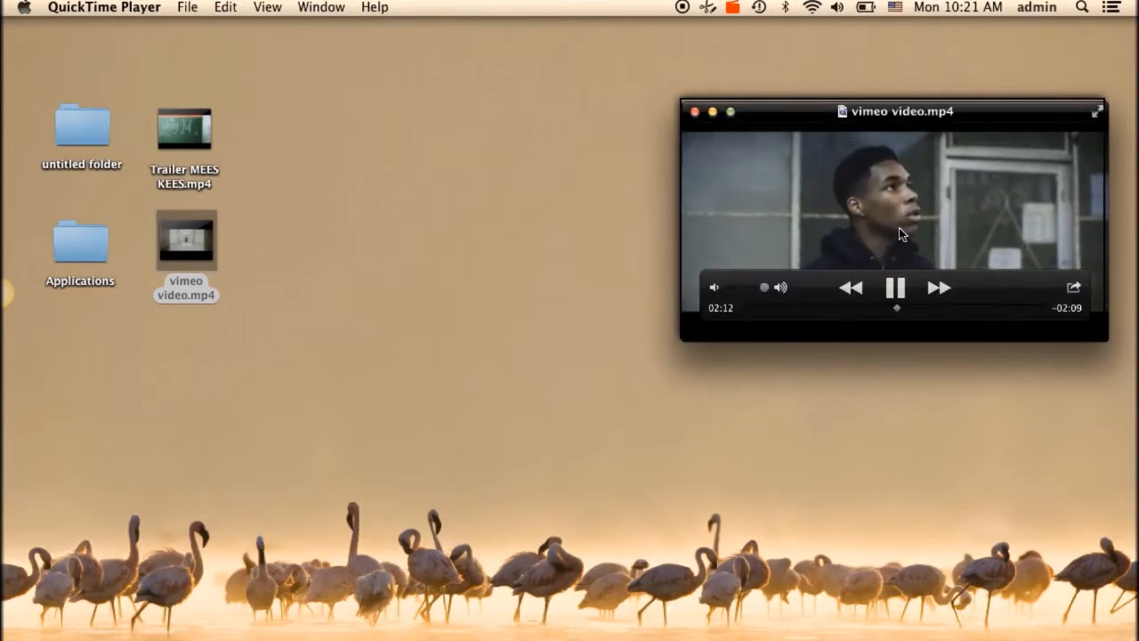
Stop recording, select Screenflick Movie 3 and open its MP4 export settings.
left_click(733, 7)
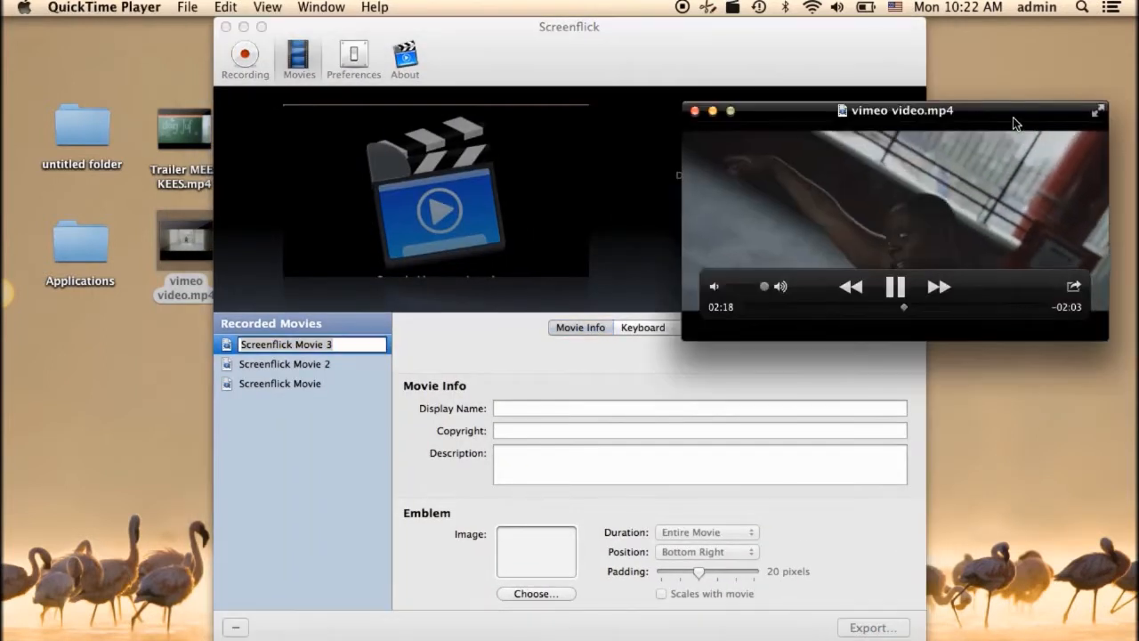
left_click(695, 111)
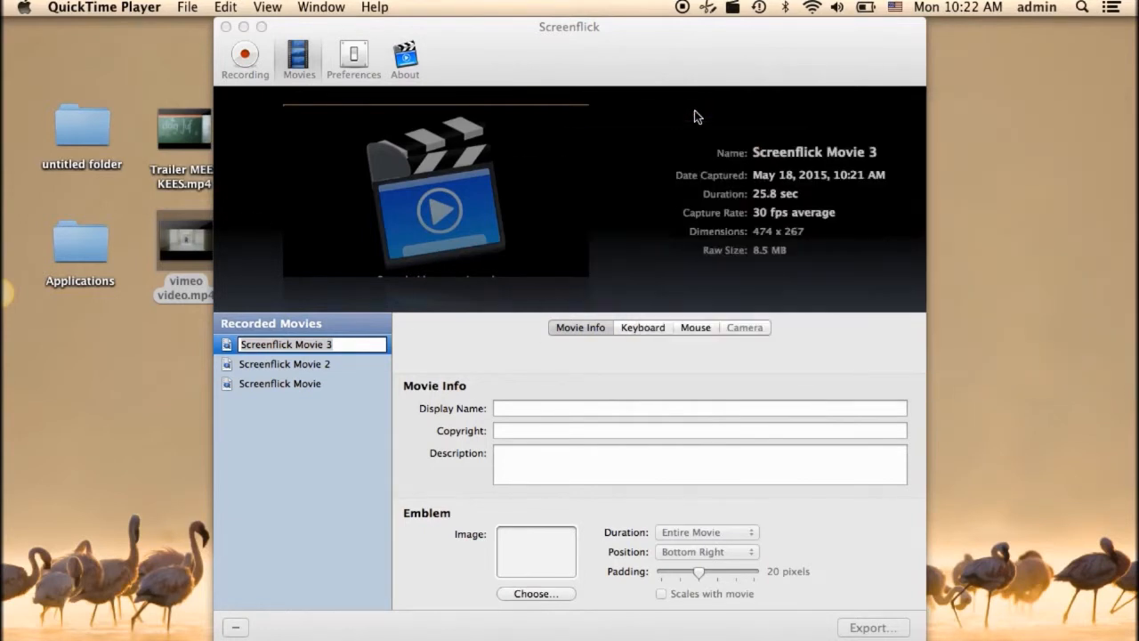
mouse_move(863, 596)
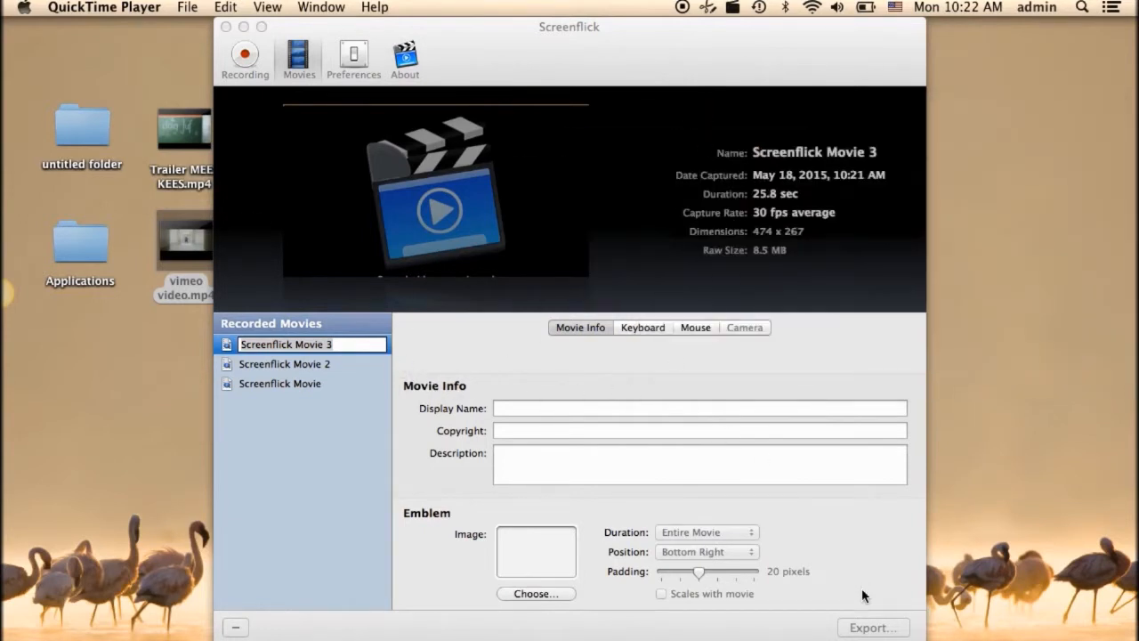
left_click(387, 456)
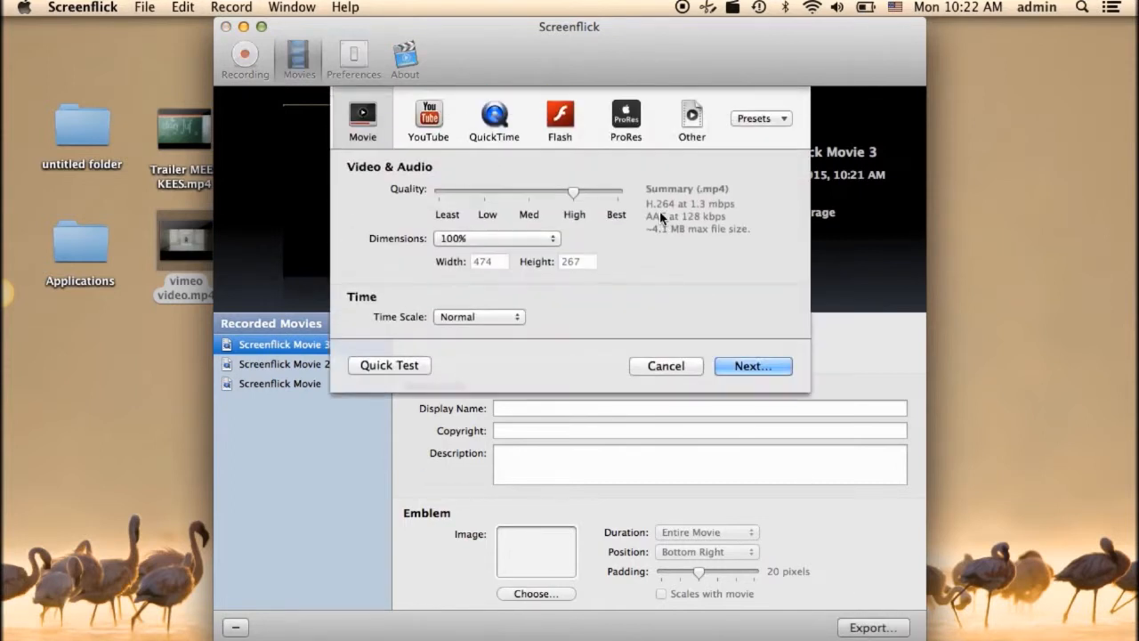
Compare YouTube and QuickTime formats, then save Screenflick Movie 3.mp4 to the Desktop.
left_click(496, 238)
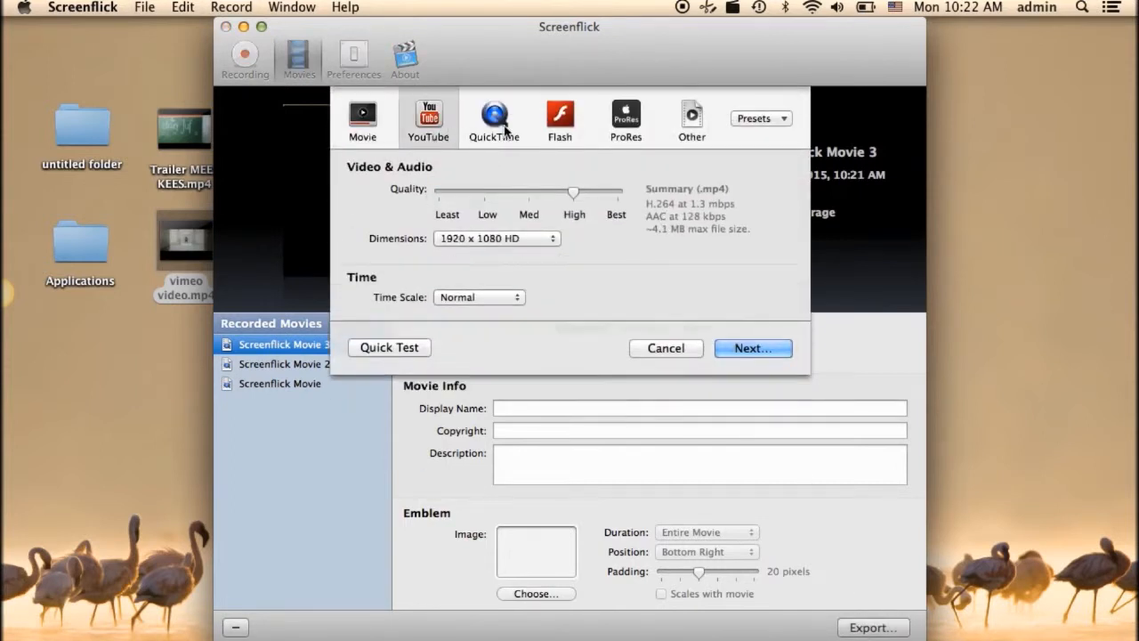
left_click(363, 120)
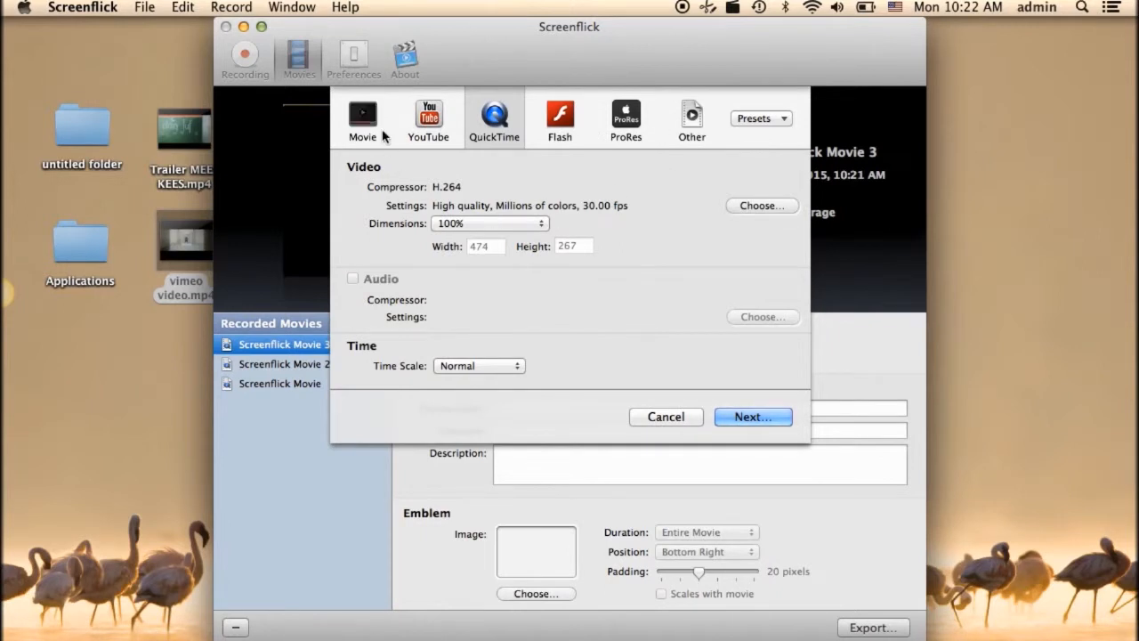
left_click(665, 416)
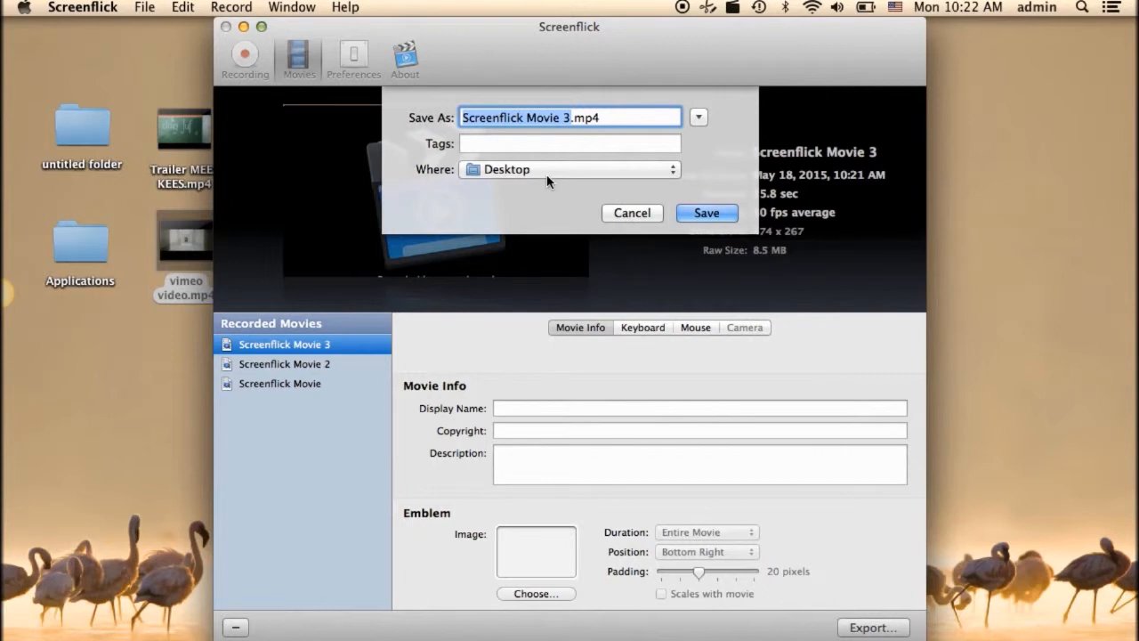
left_click(705, 213)
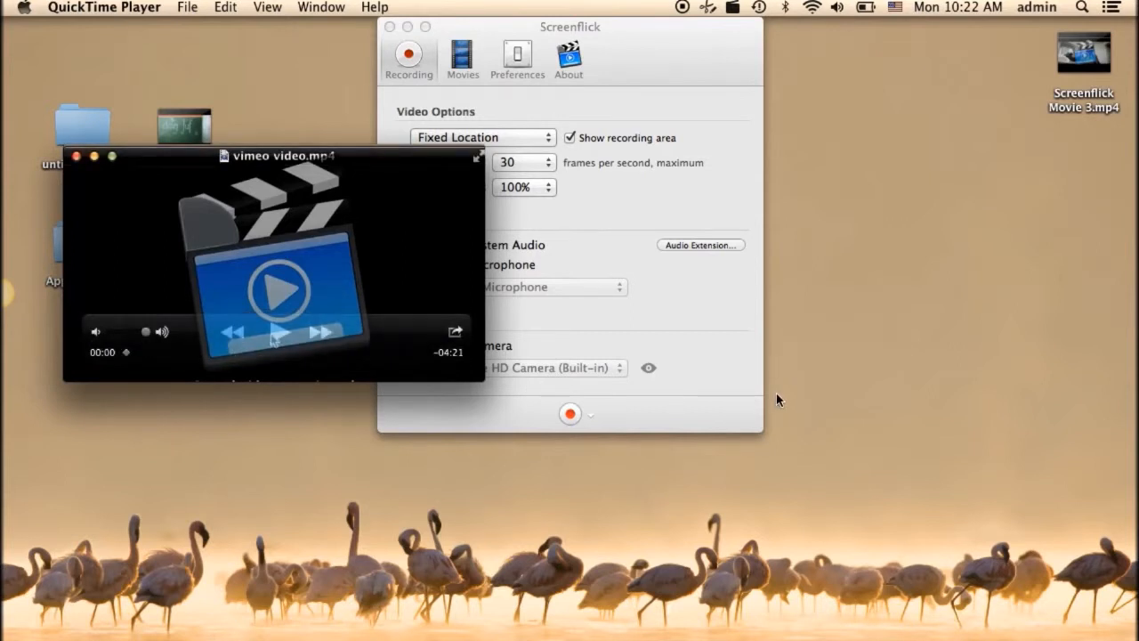
mouse_move(276, 458)
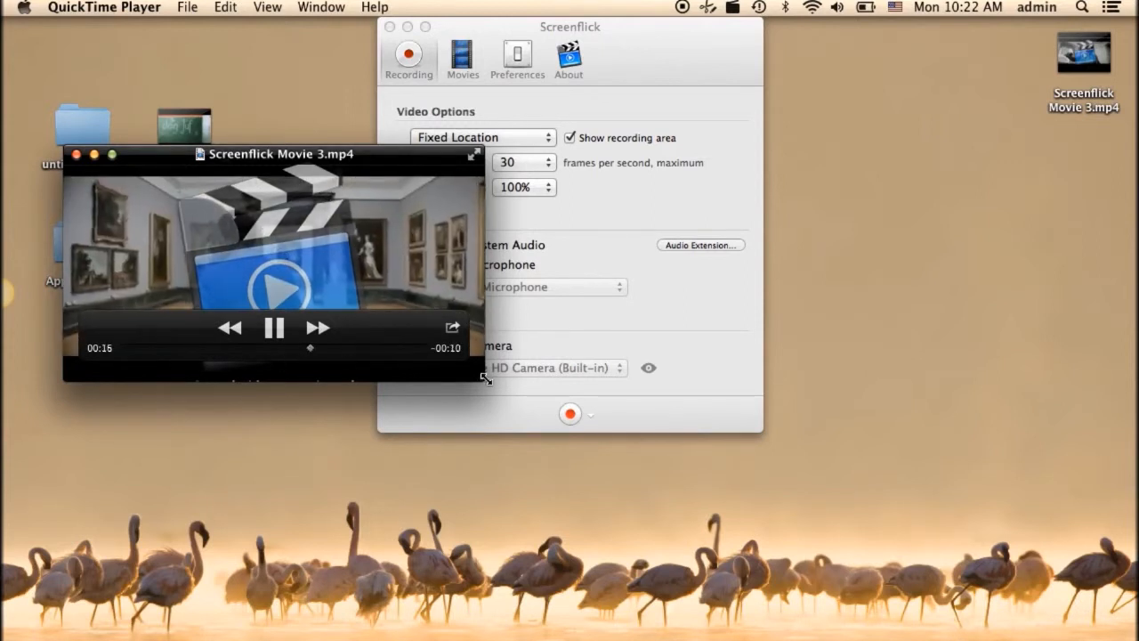
Widen the Screenflick Movie 3.mp4 playback window, then close it after playback ends.
left_click_drag(311, 348, 380, 348)
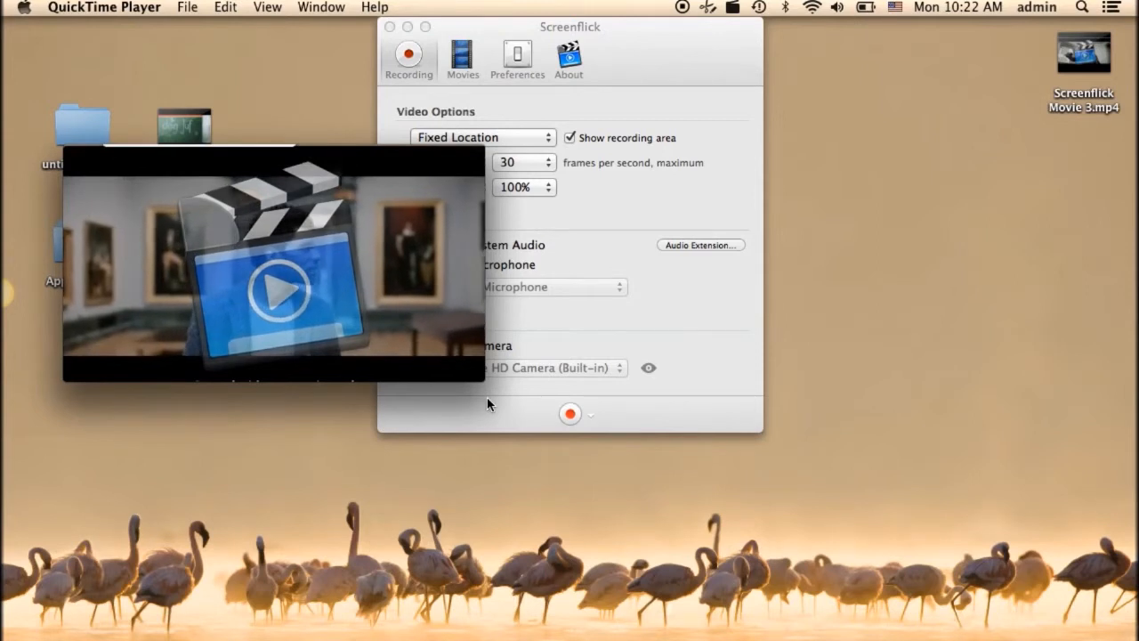
mouse_move(94, 153)
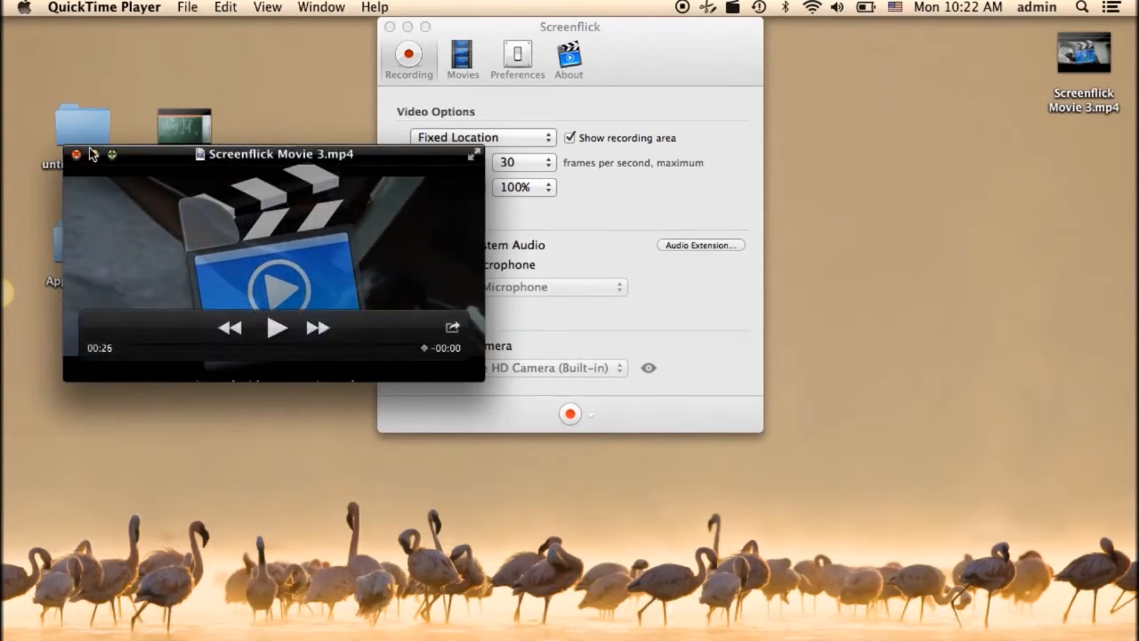
left_click(77, 154)
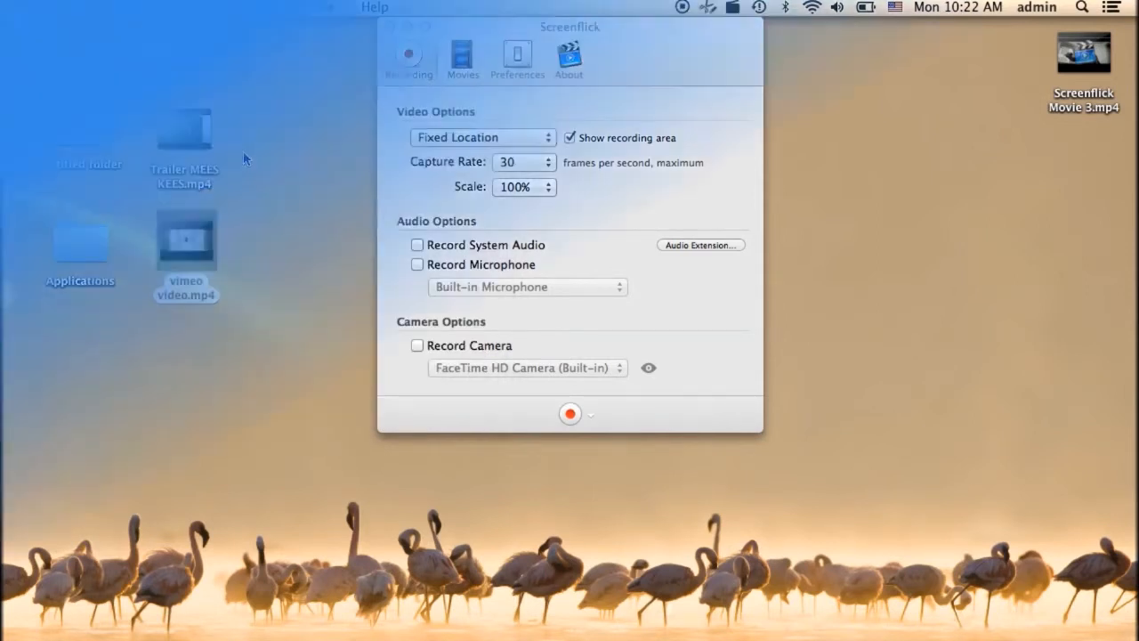